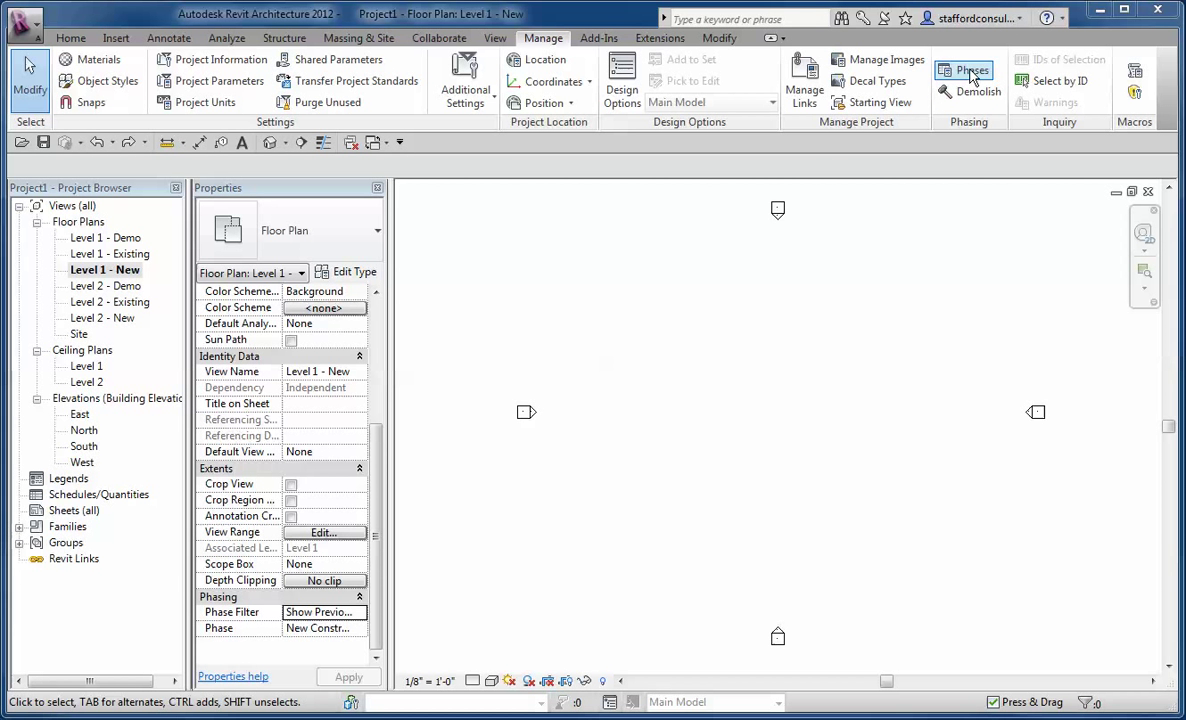
Review the Project Phases, Phase Filters and Graphic Overrides in the Phasing dialog
click(968, 70)
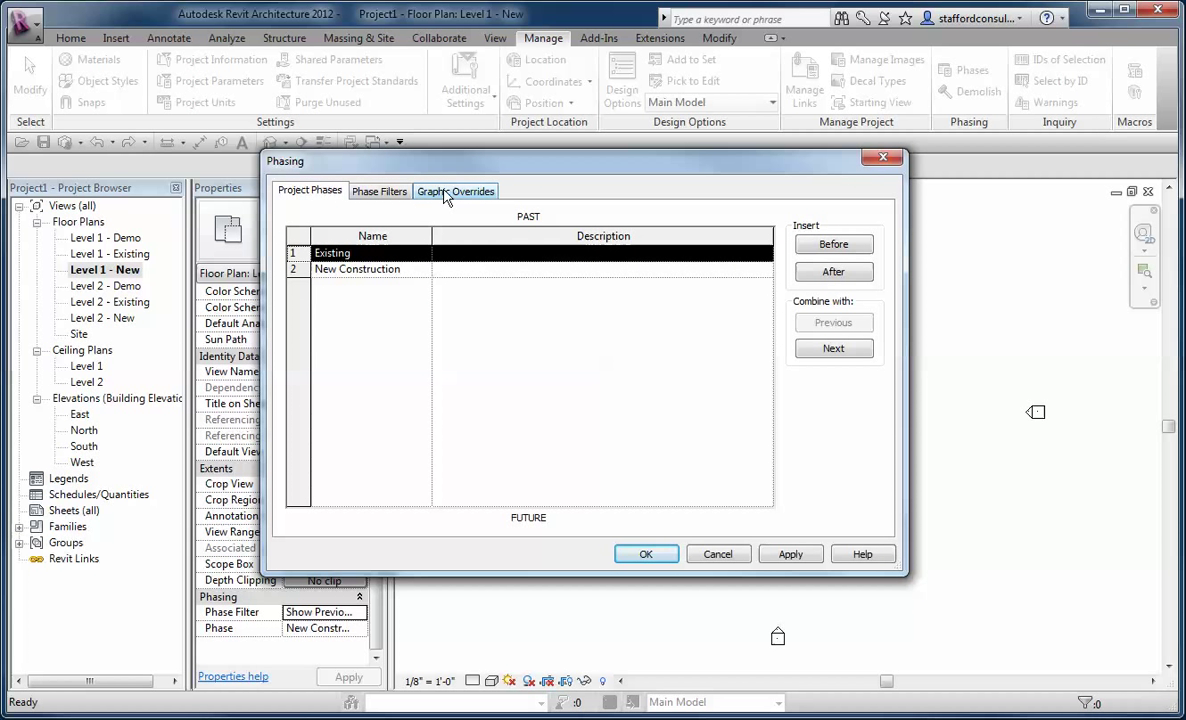
mouse_move(376, 280)
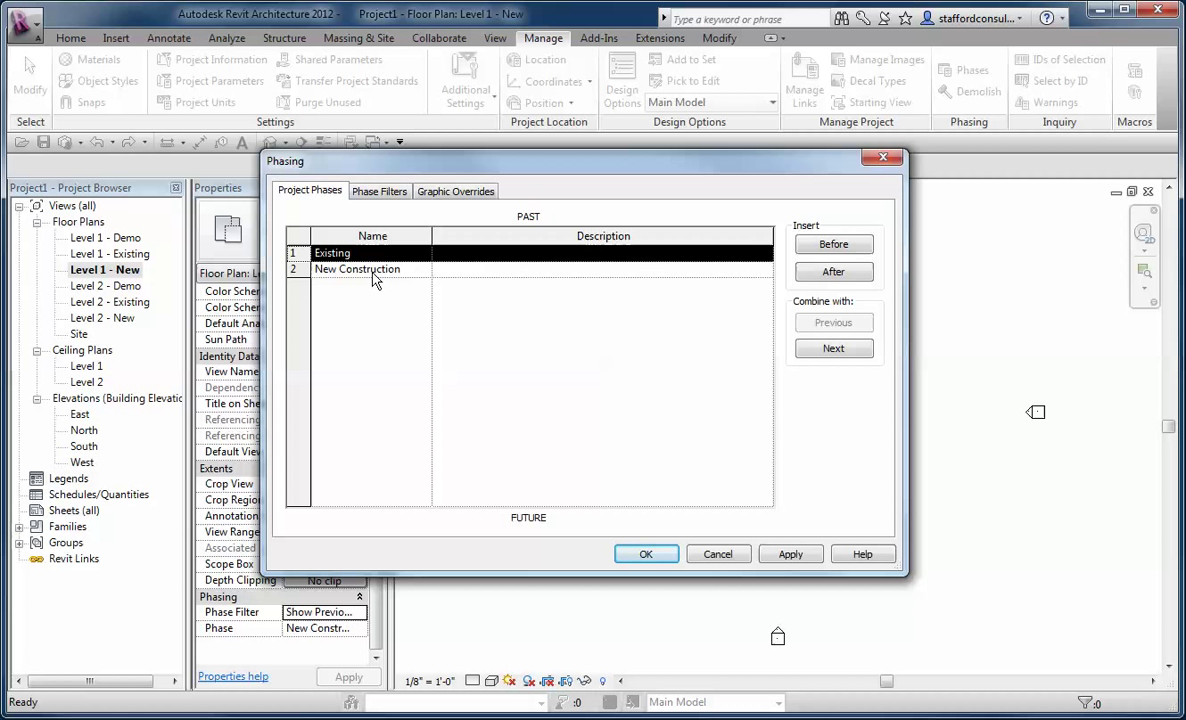
mouse_move(392, 262)
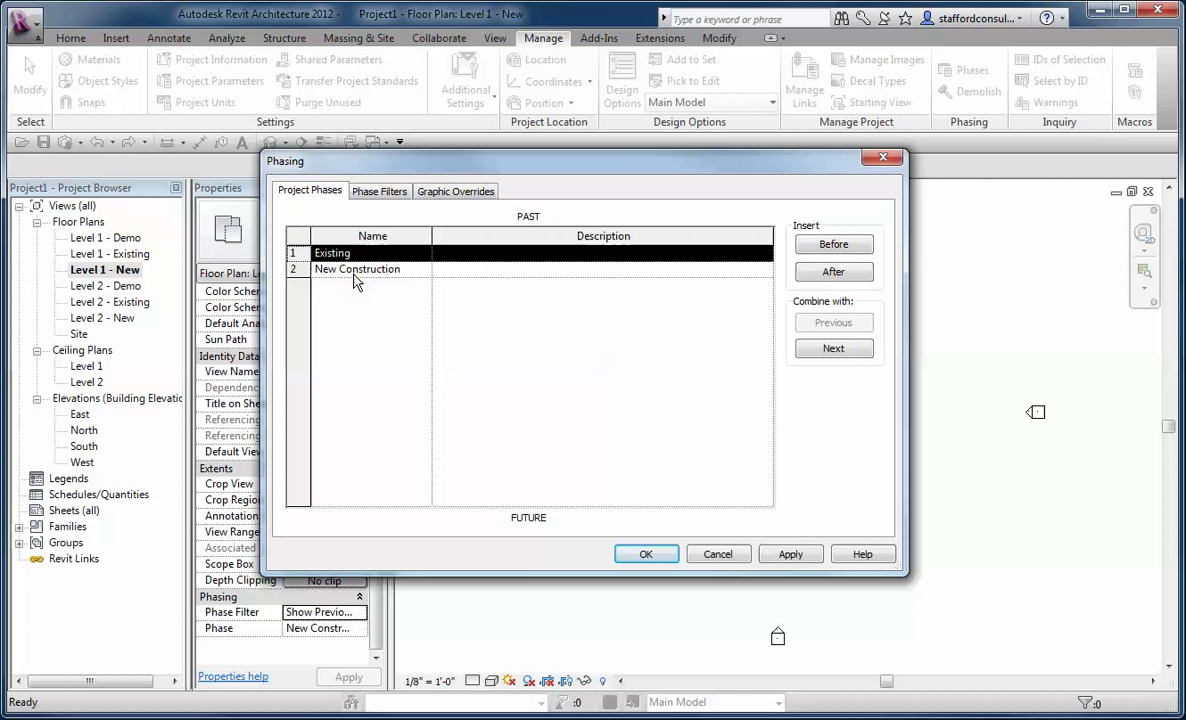
mouse_move(422, 276)
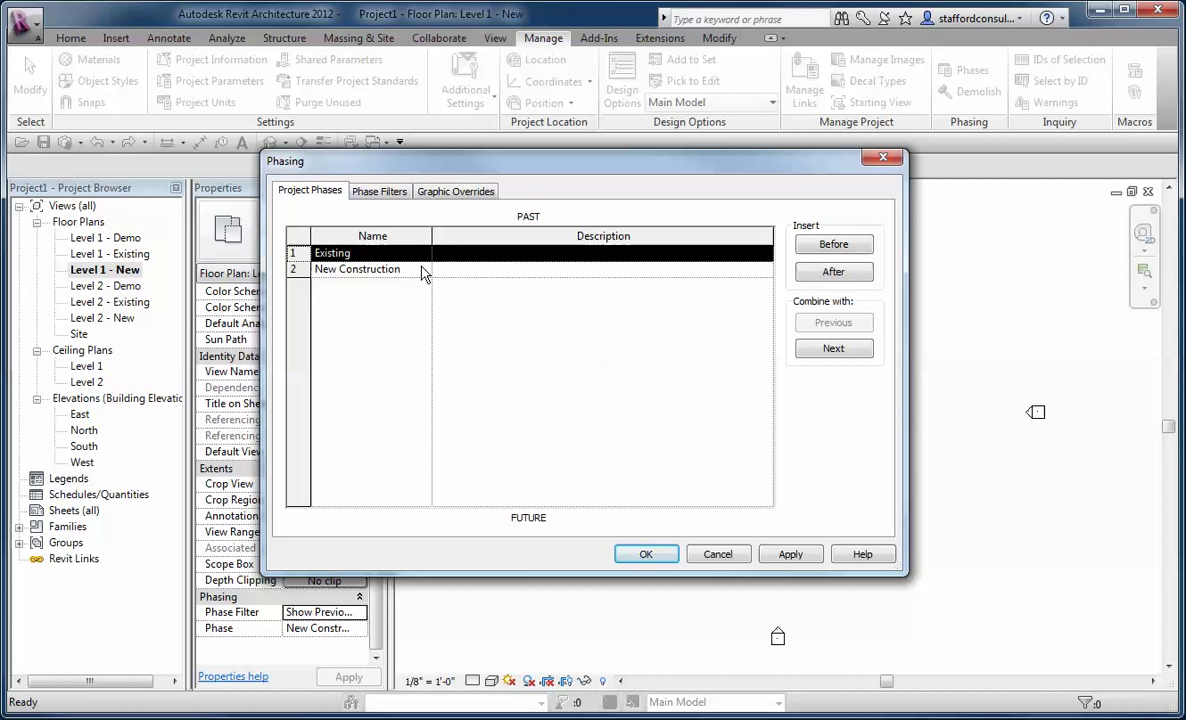
mouse_move(414, 272)
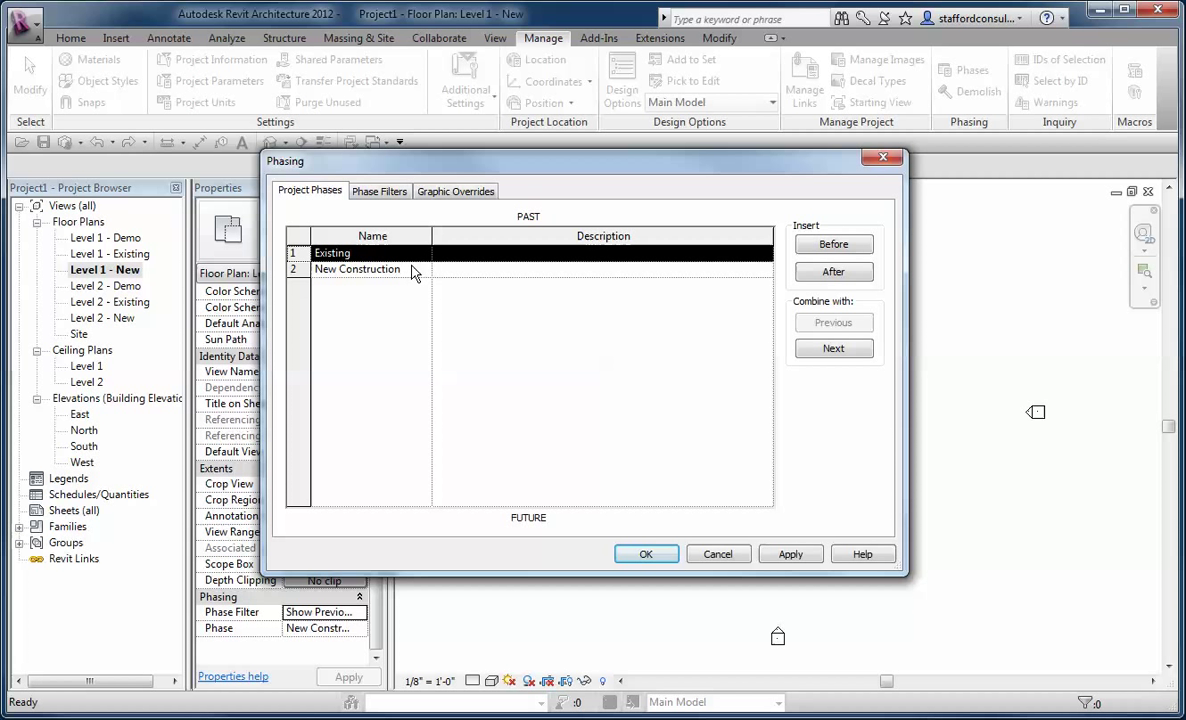
mouse_move(380, 272)
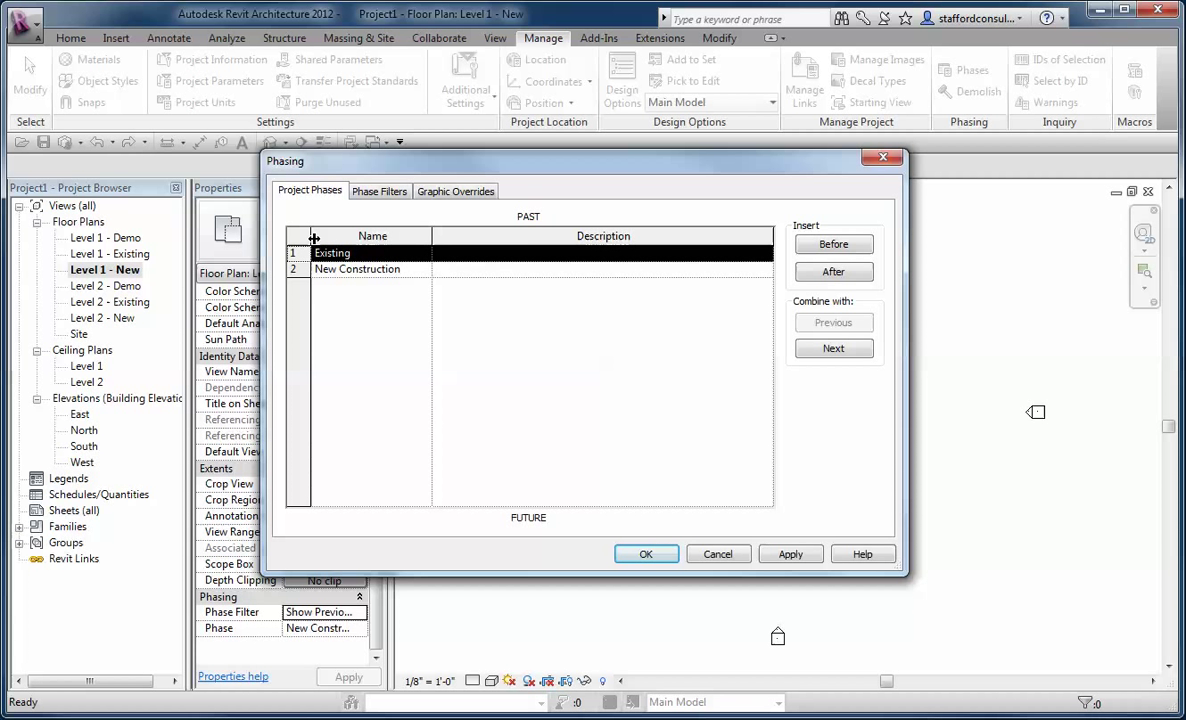
click(380, 192)
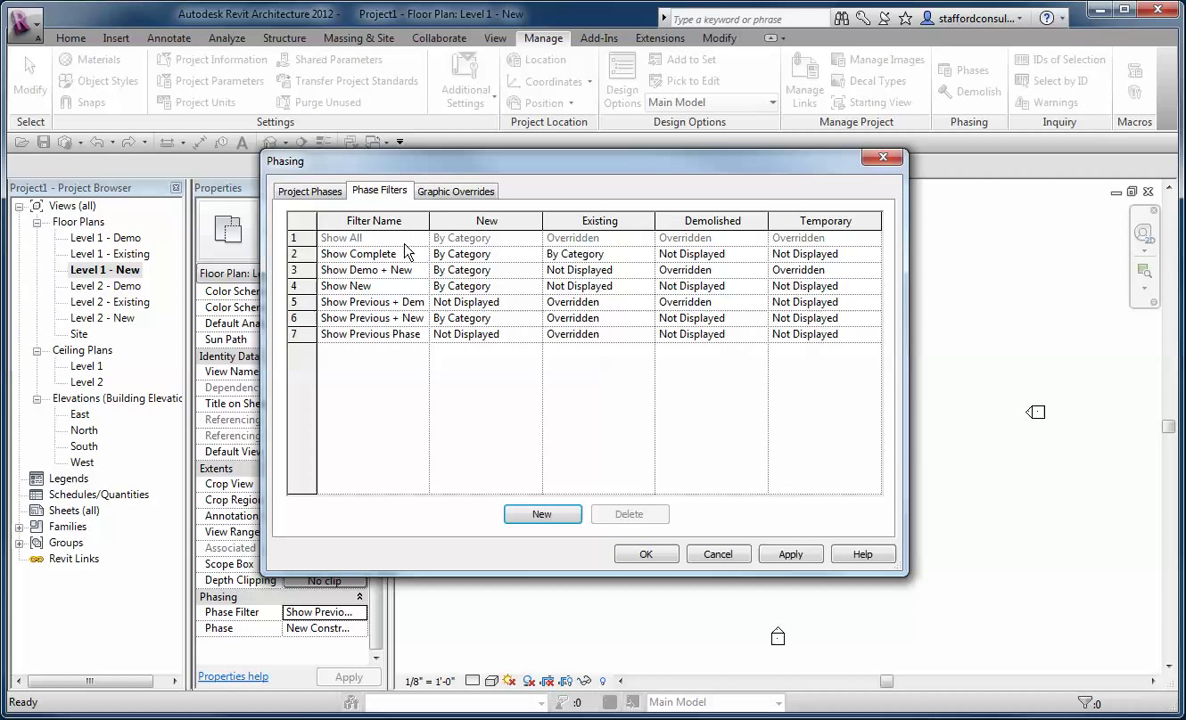
mouse_move(508, 298)
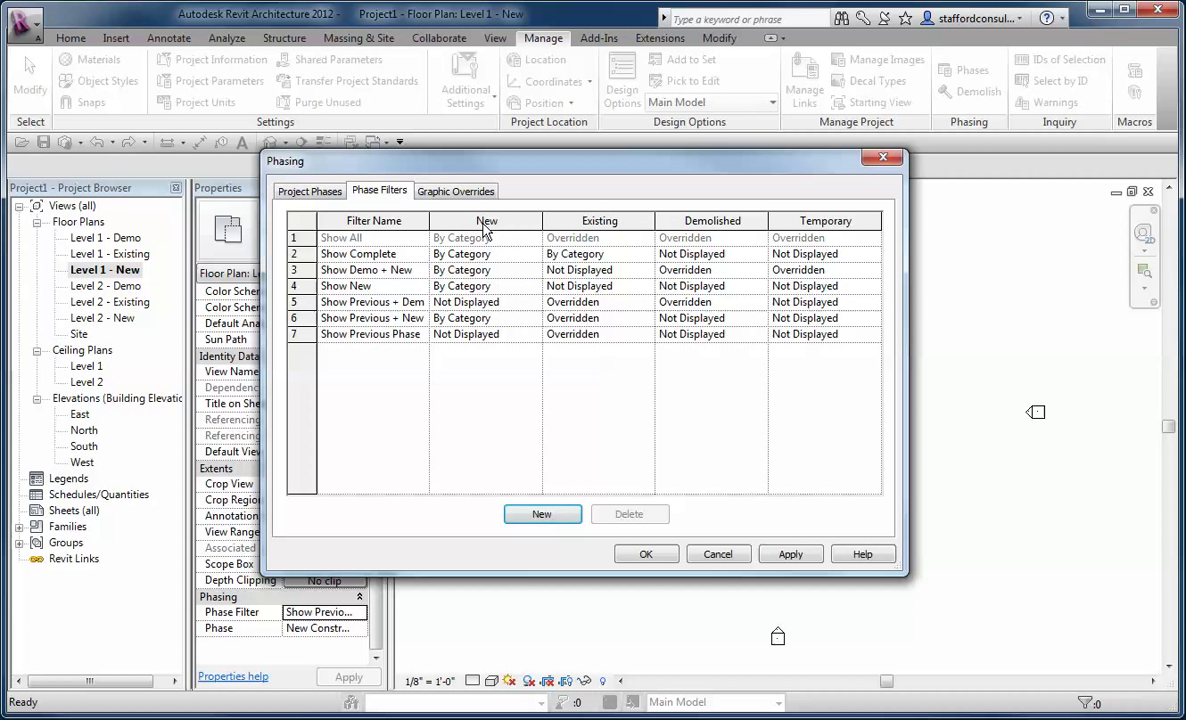
mouse_move(864, 228)
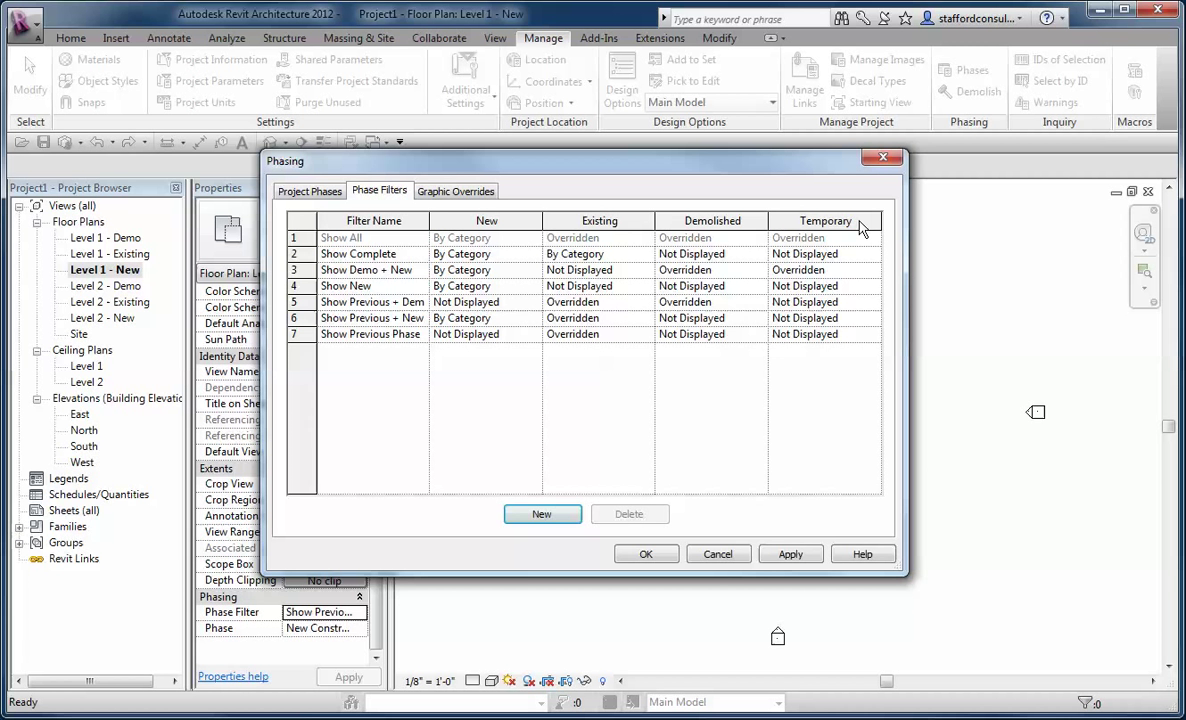
mouse_move(500, 264)
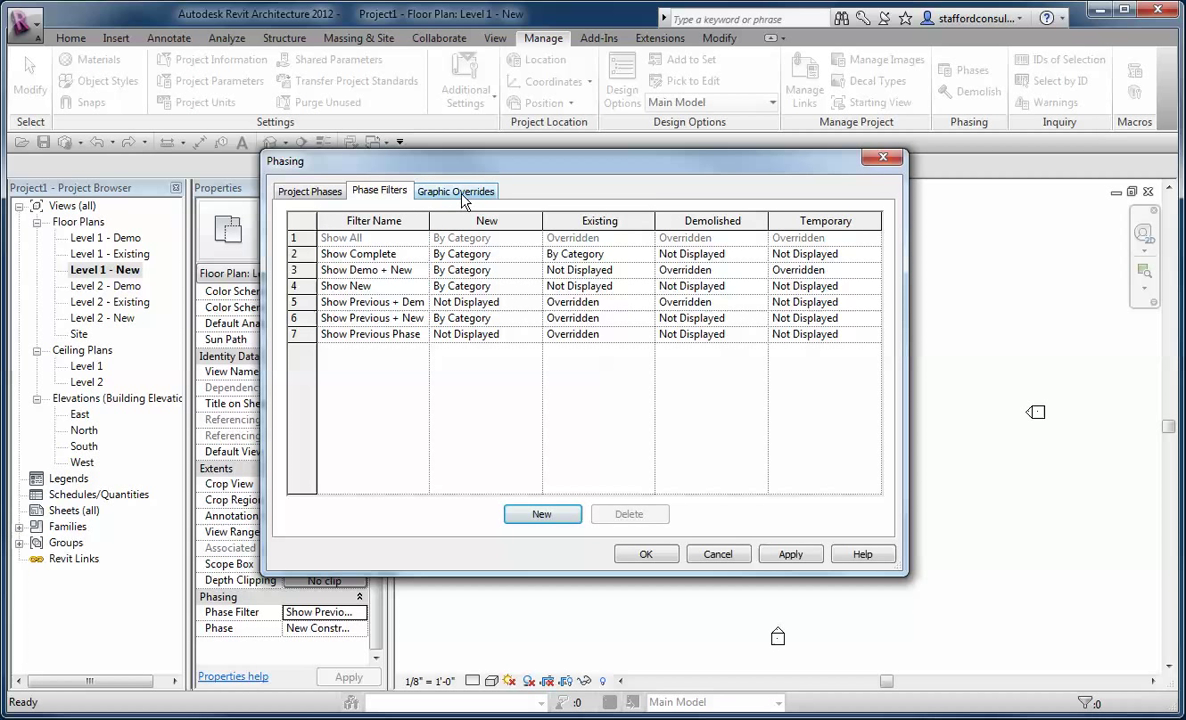
click(456, 190)
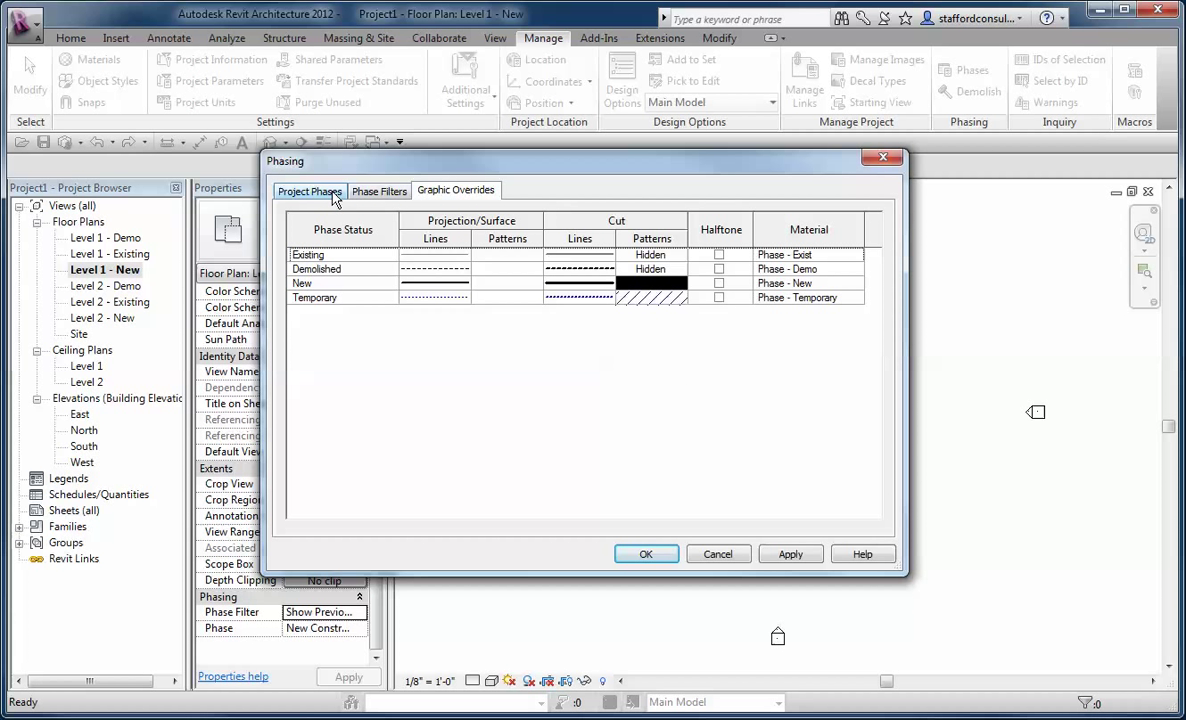
Set the Level 1 - Existing plan to phase Existing with the Show All phase filter and apply
click(646, 554)
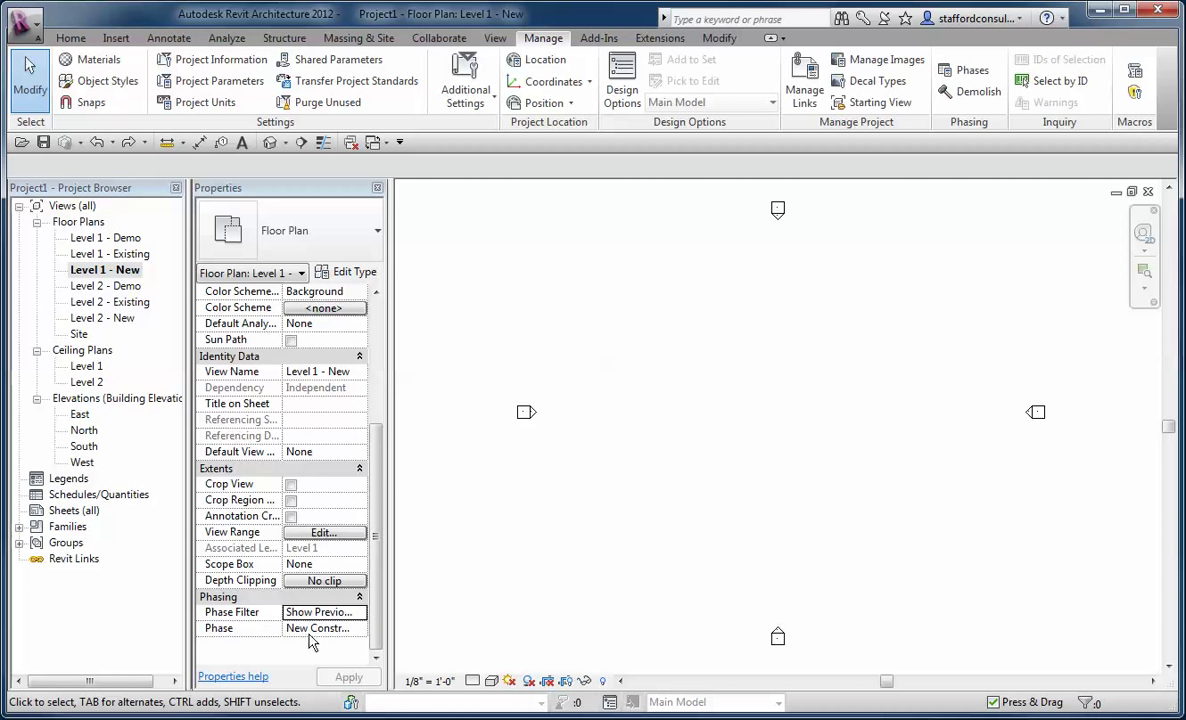
mouse_move(356, 620)
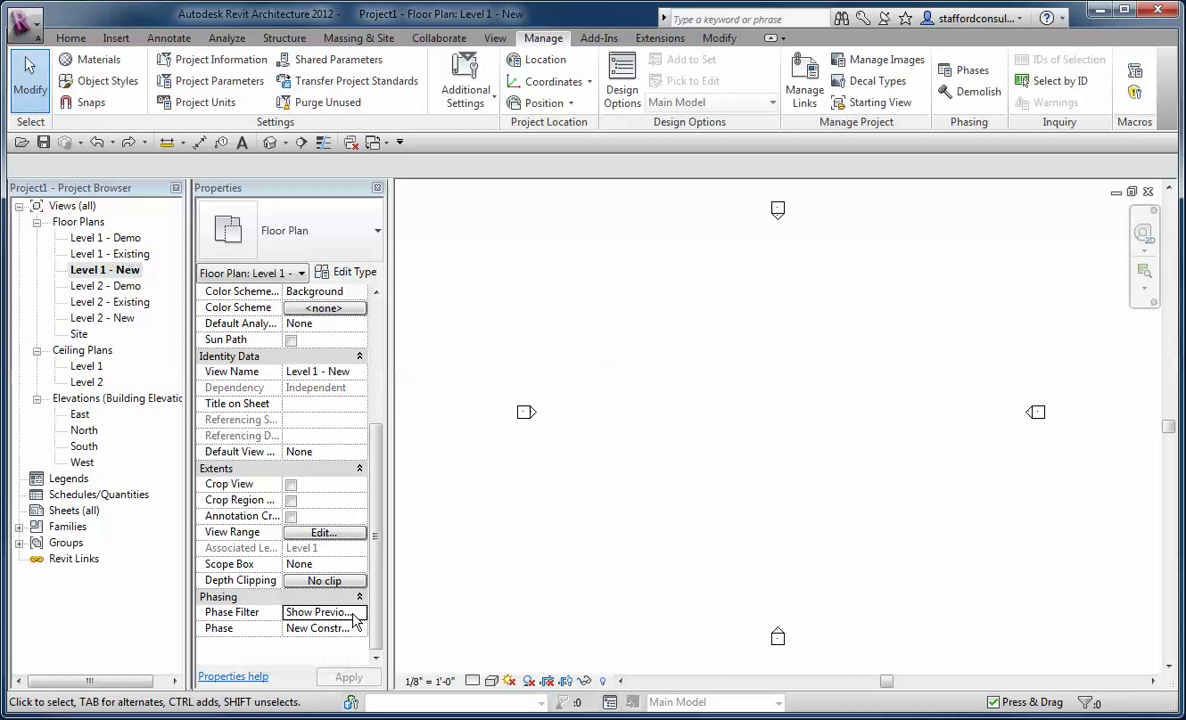
click(356, 612)
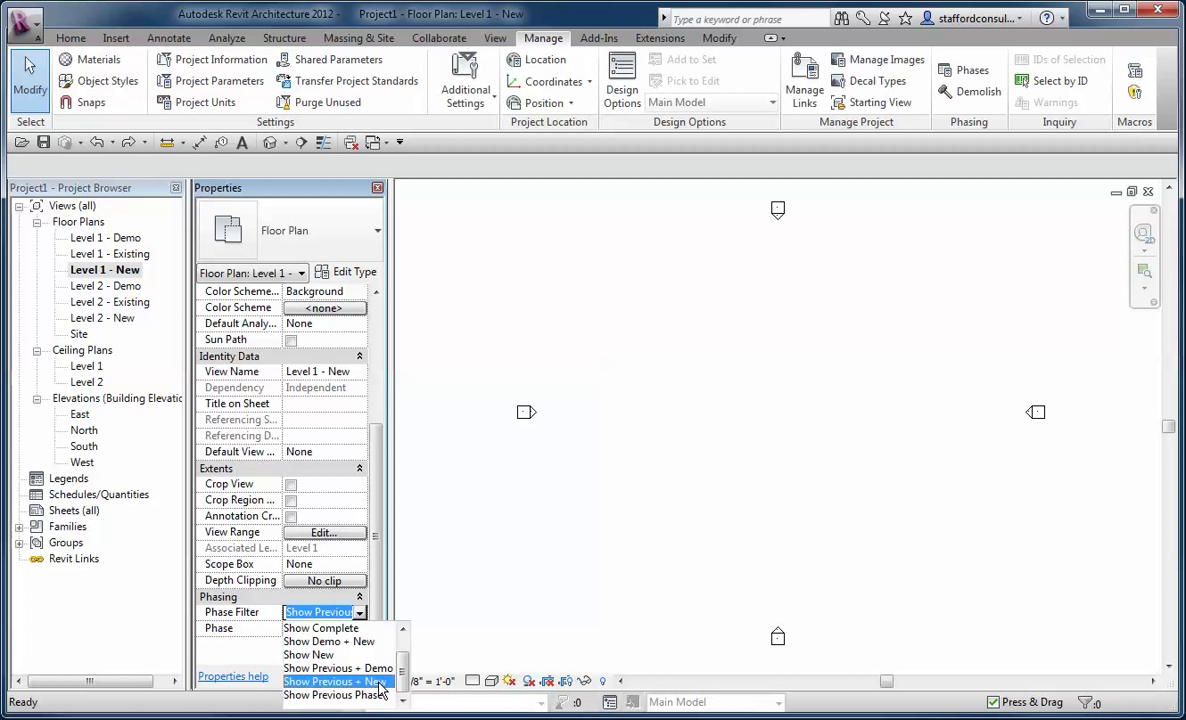
click(336, 680)
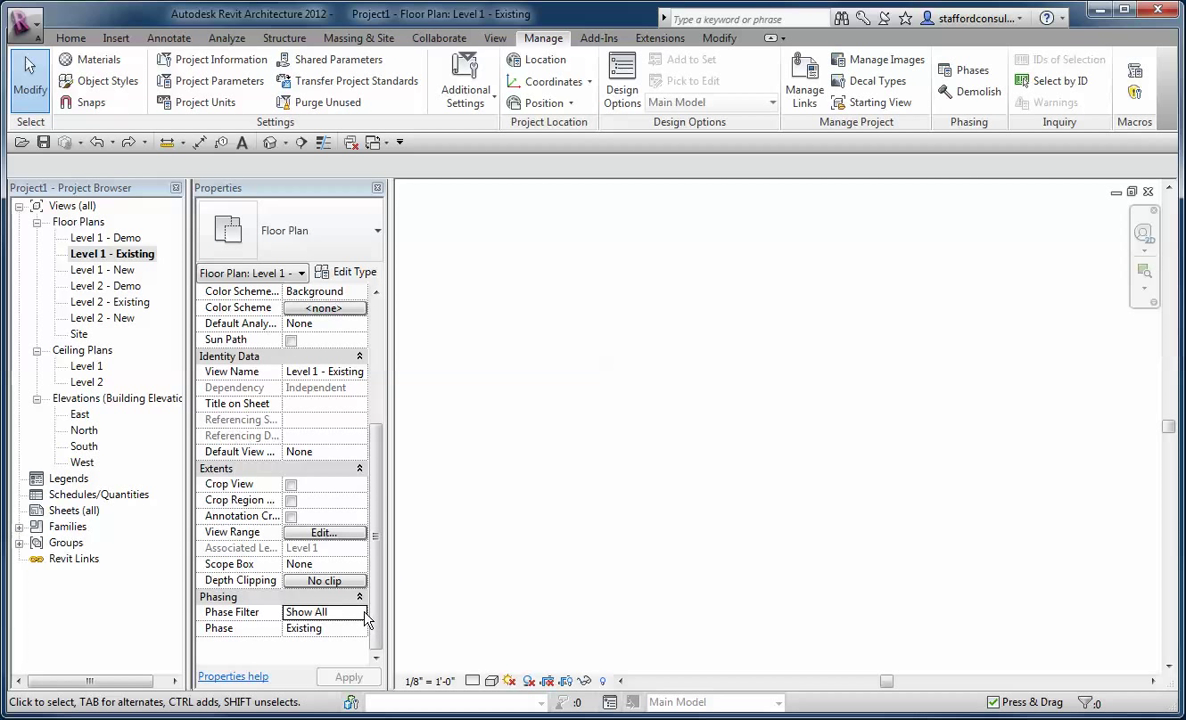
click(358, 612)
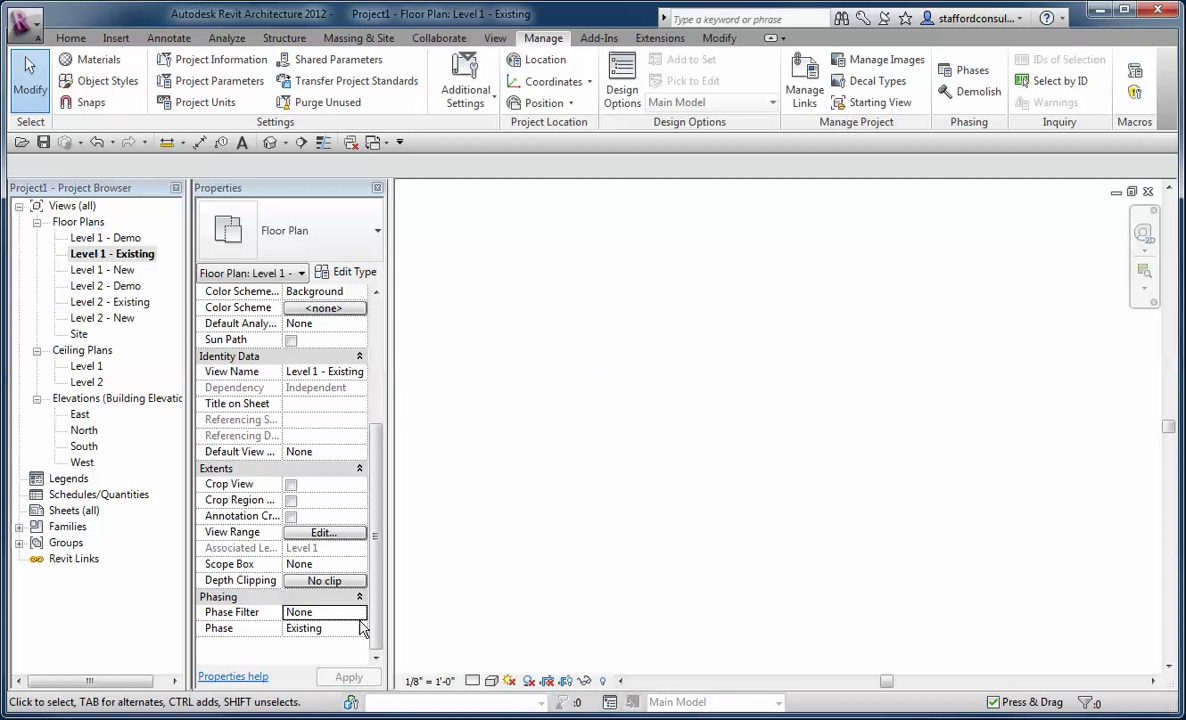
click(320, 612)
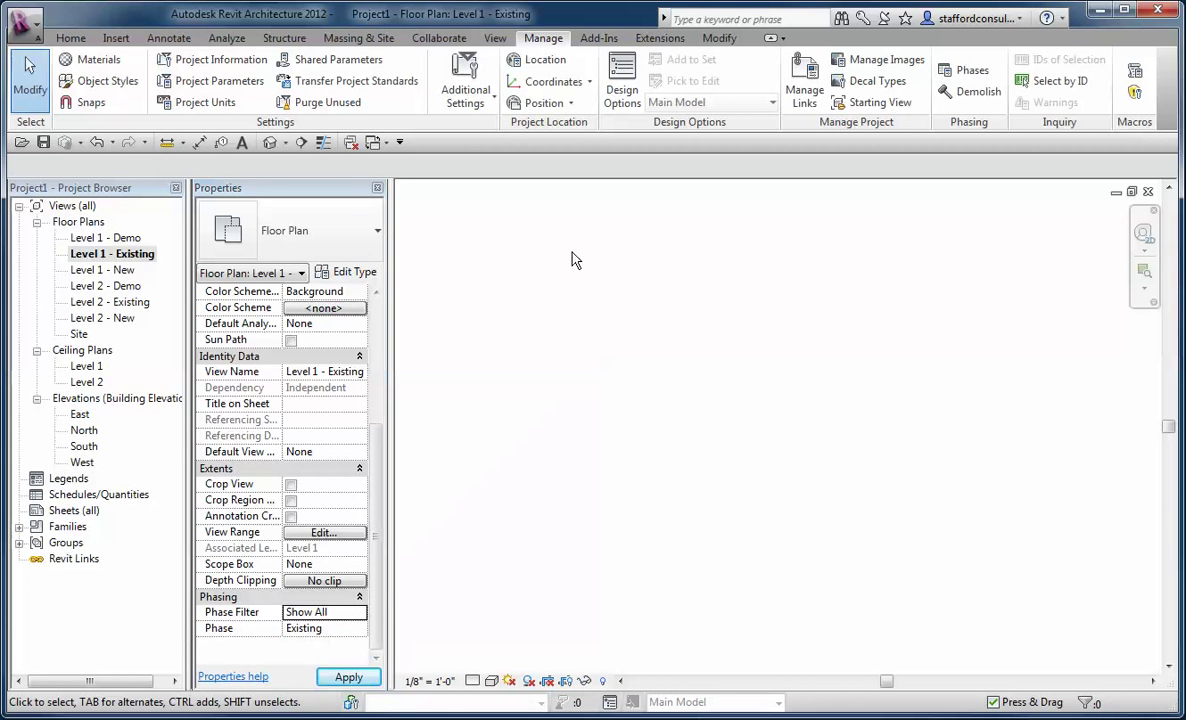
Draw existing-phase walls on the plan and place doors in them
click(72, 38)
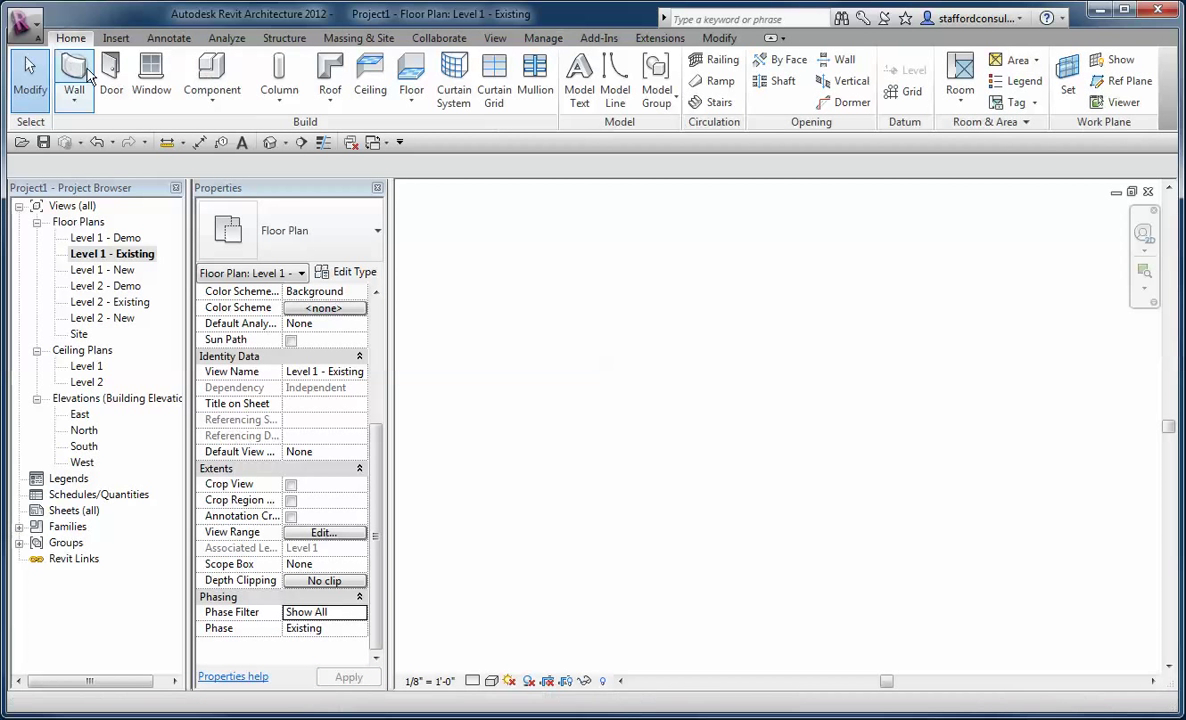
click(72, 76)
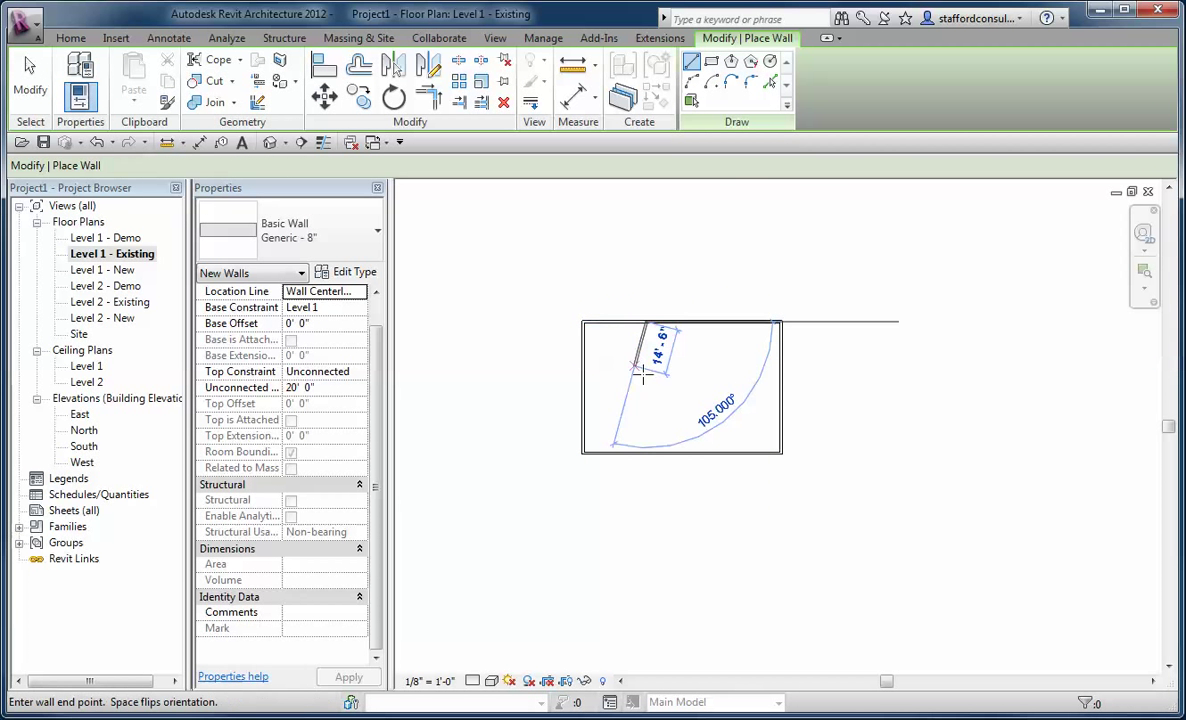
click(700, 452)
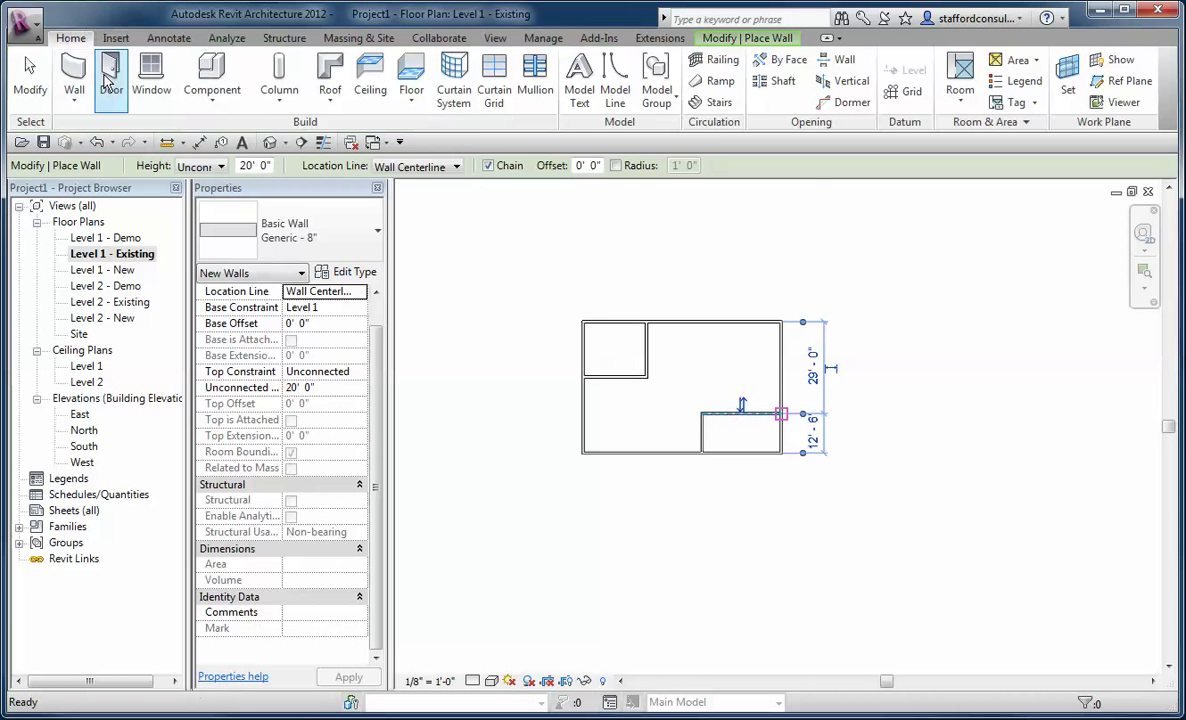
click(112, 76)
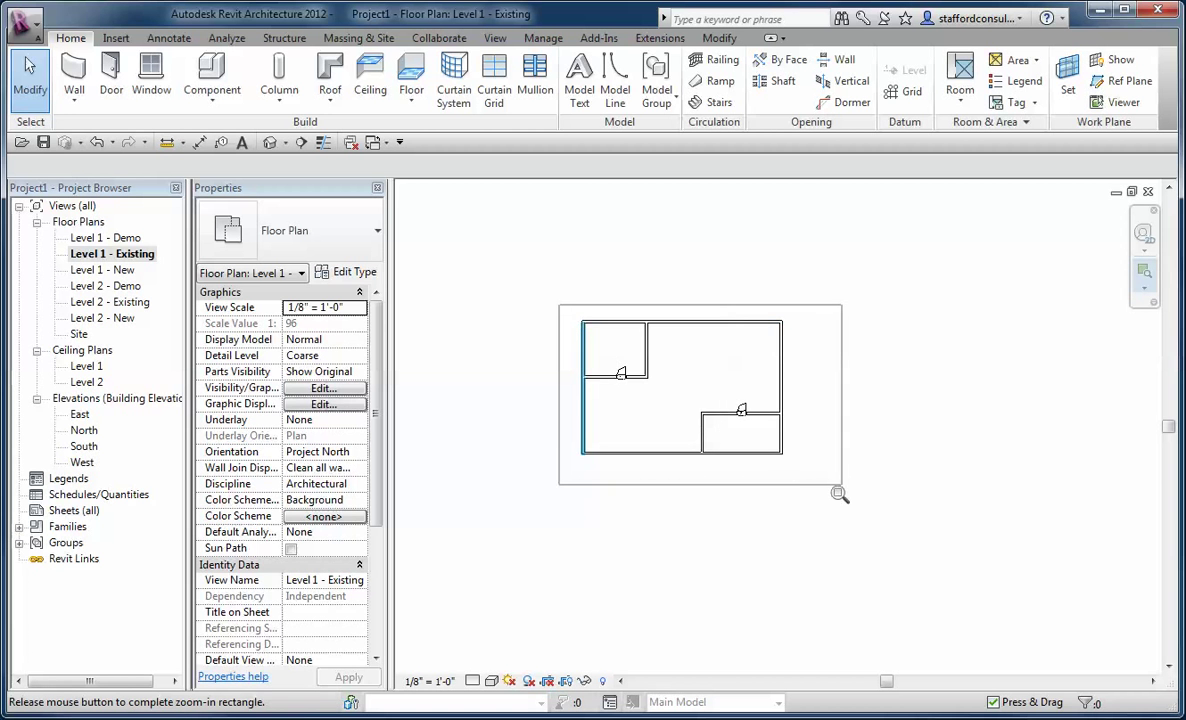
Select the existing door to read its Phase Created and Phase Demolished, then deselect it
click(634, 300)
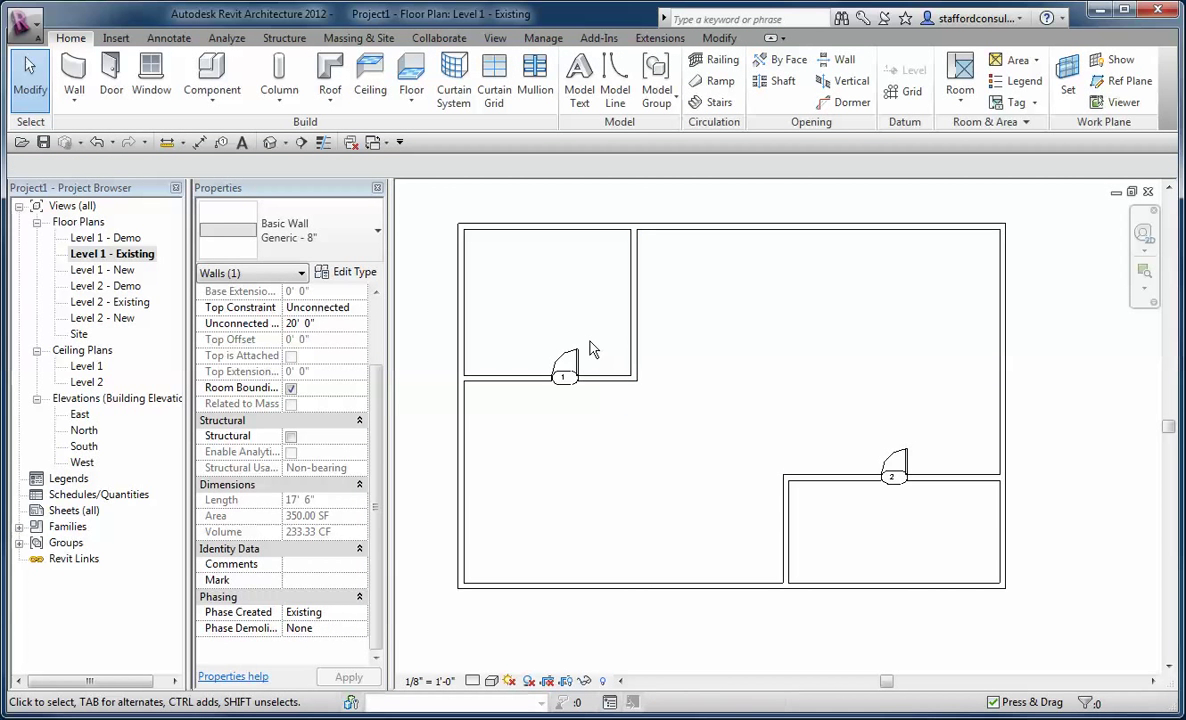
click(564, 364)
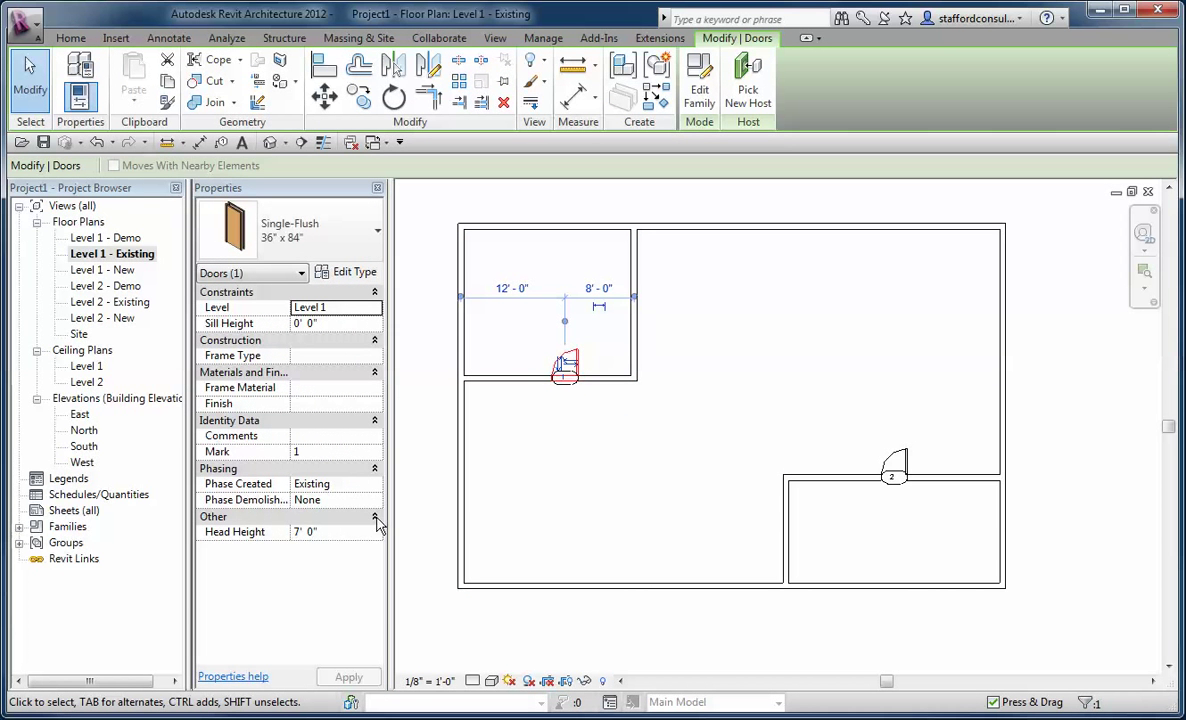
mouse_move(420, 468)
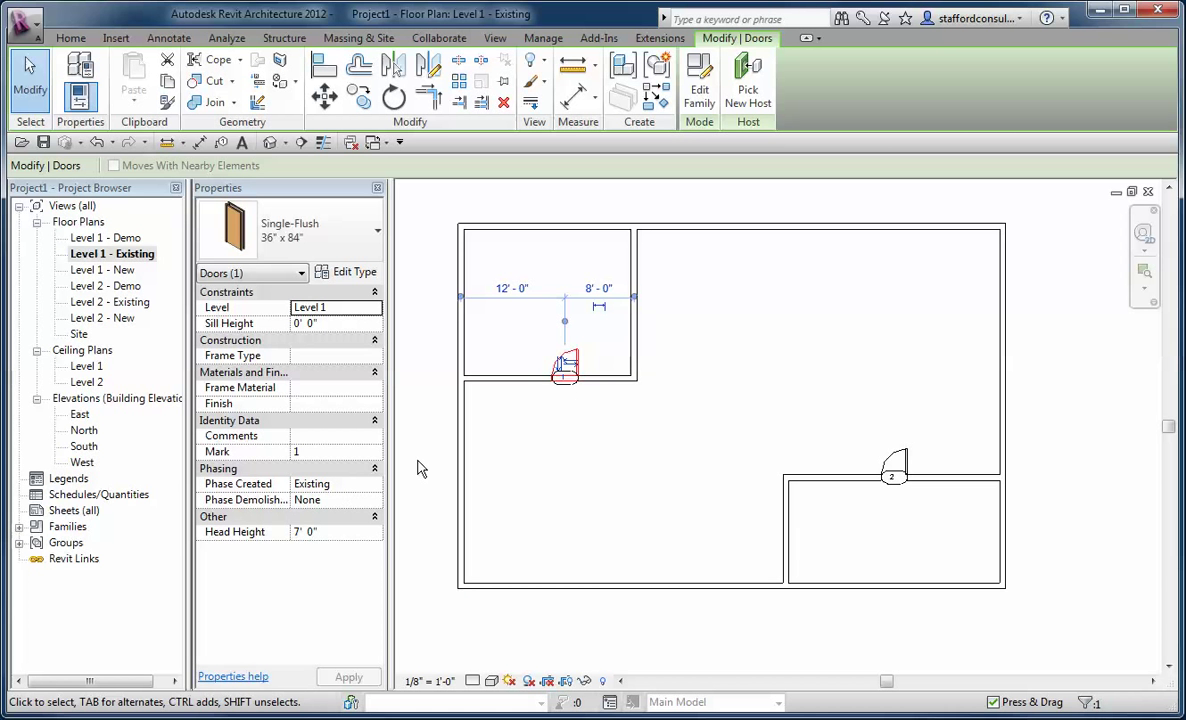
click(750, 396)
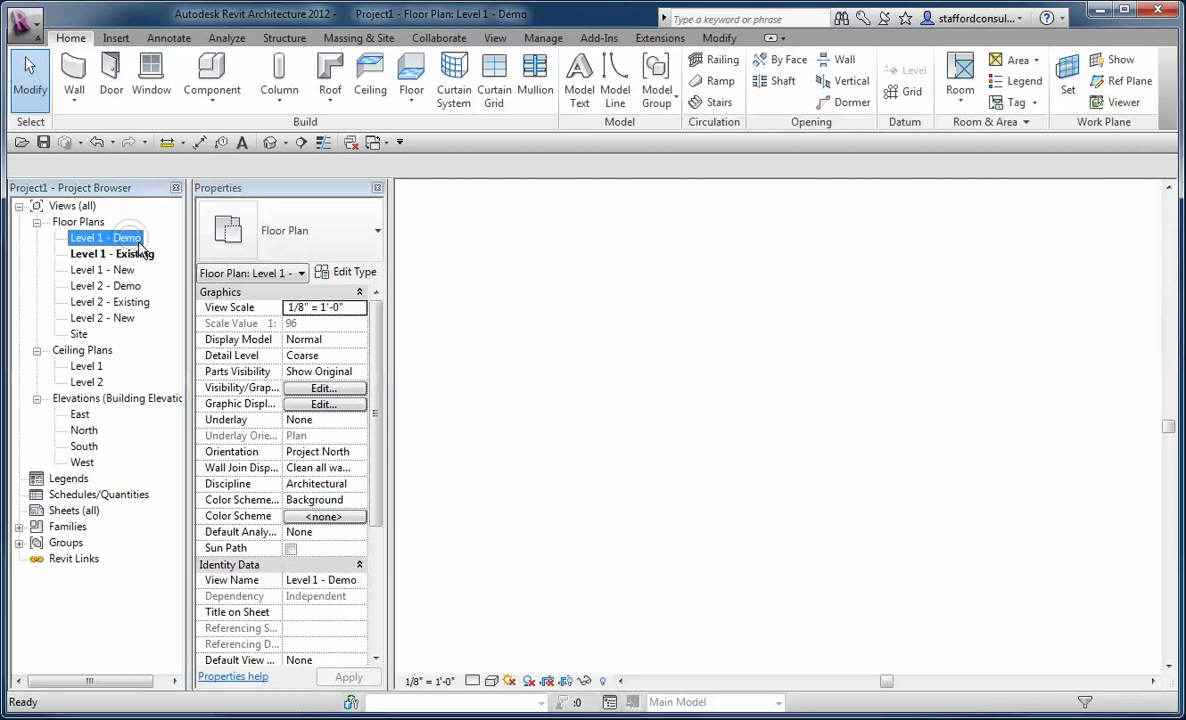
In the Level 1 - Demo plan, demolish the vertical interior wall with the Demolish tool
double_click(104, 236)
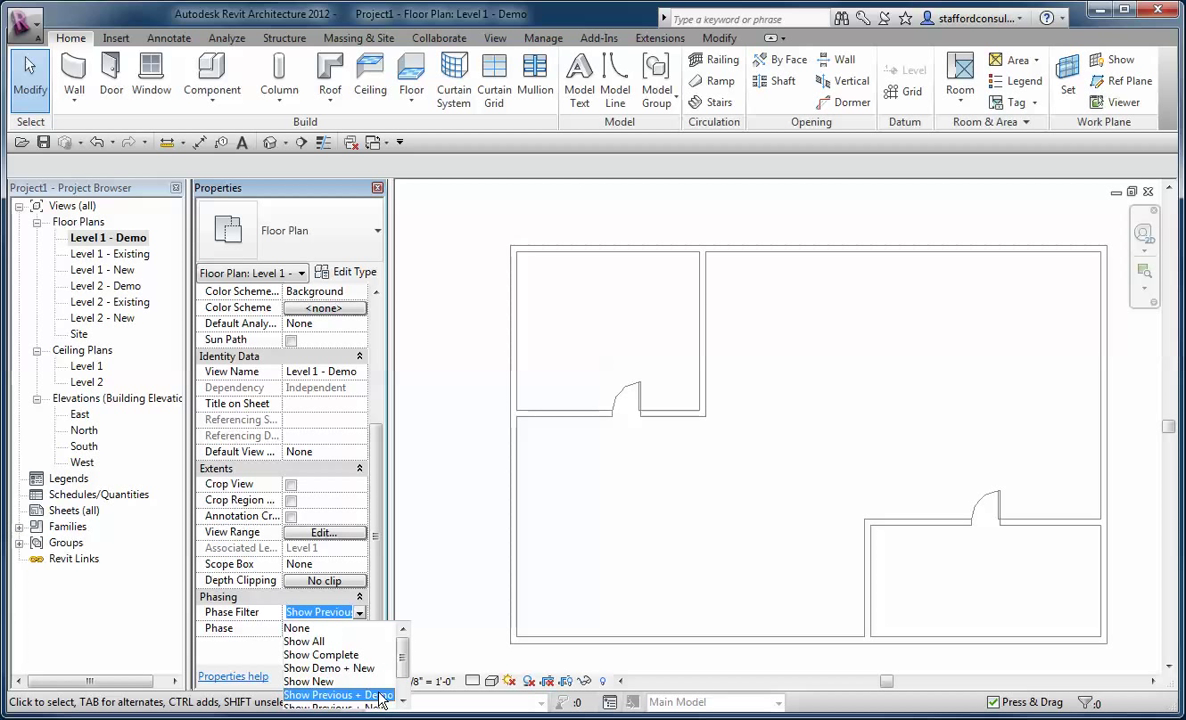
click(320, 696)
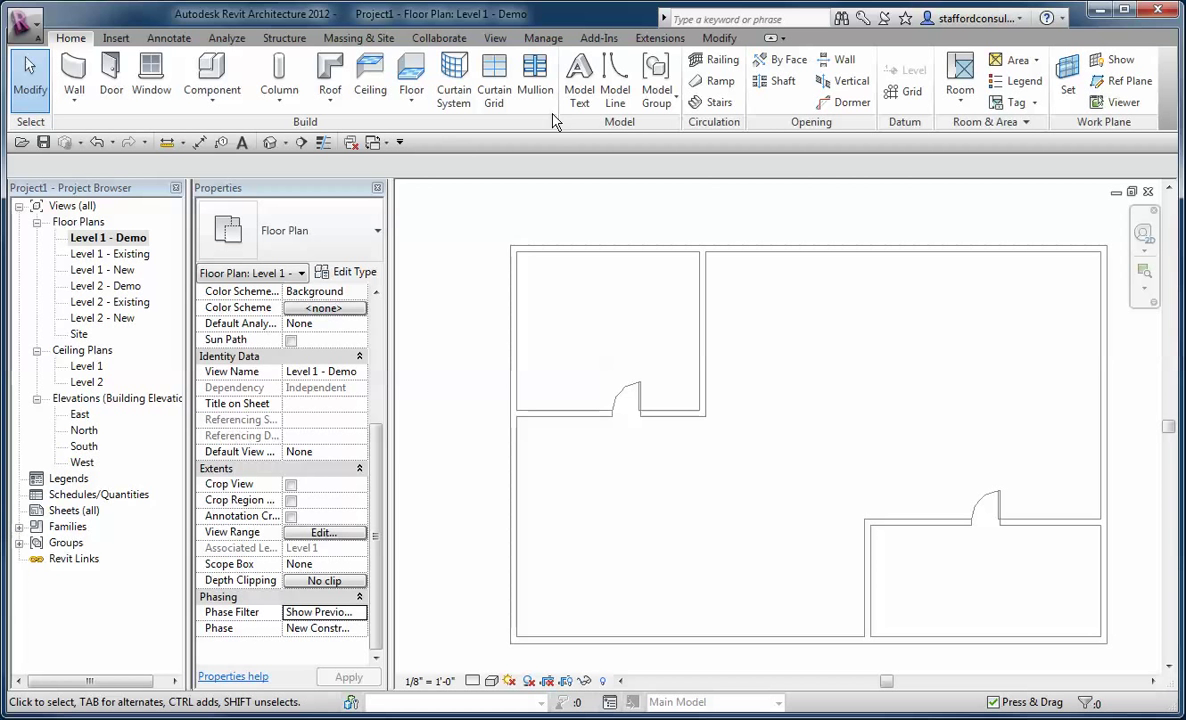
click(544, 38)
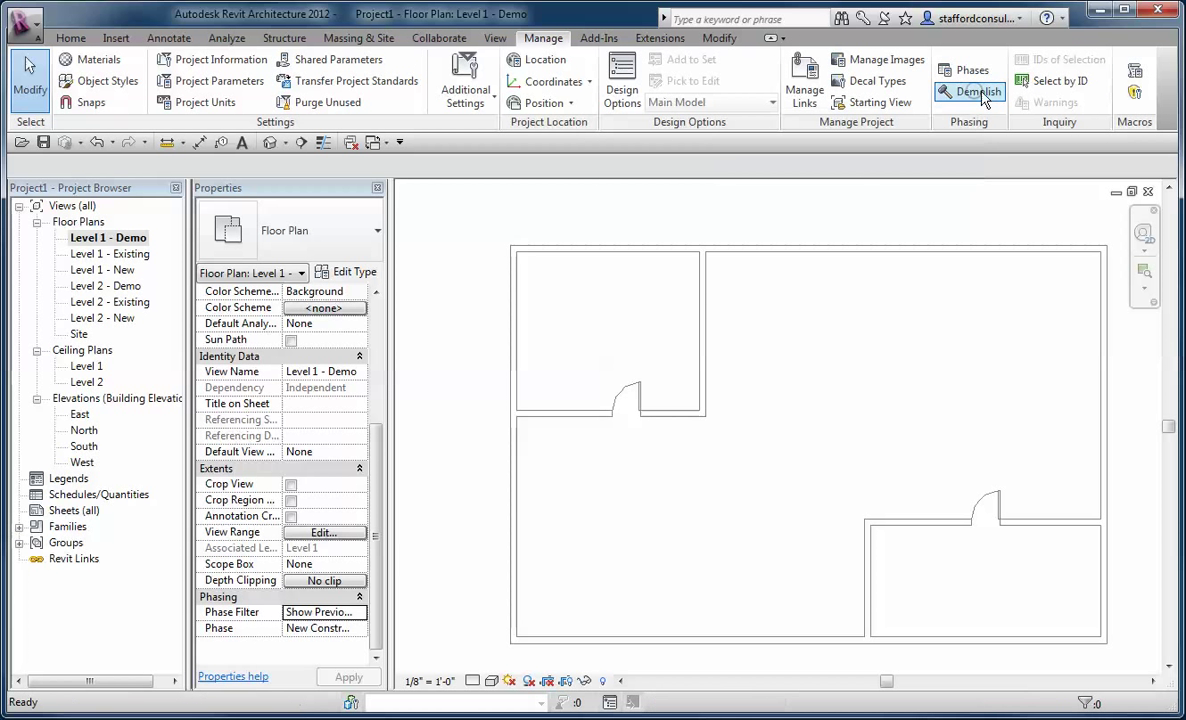
click(976, 92)
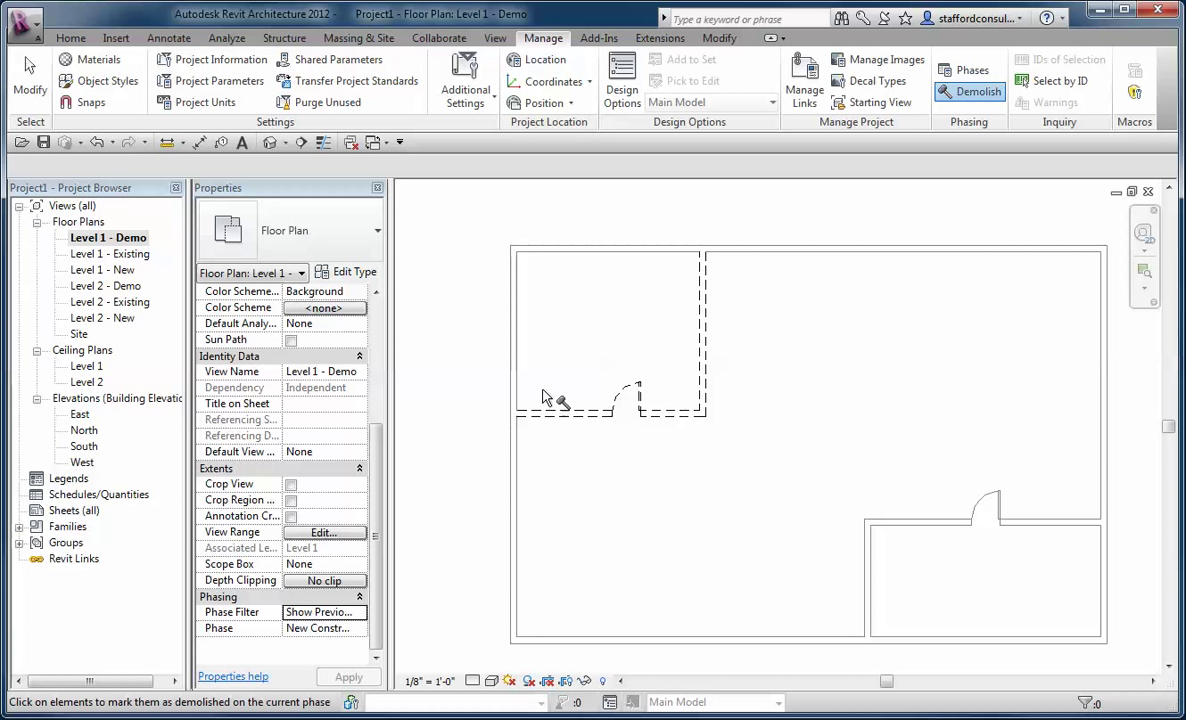
click(700, 330)
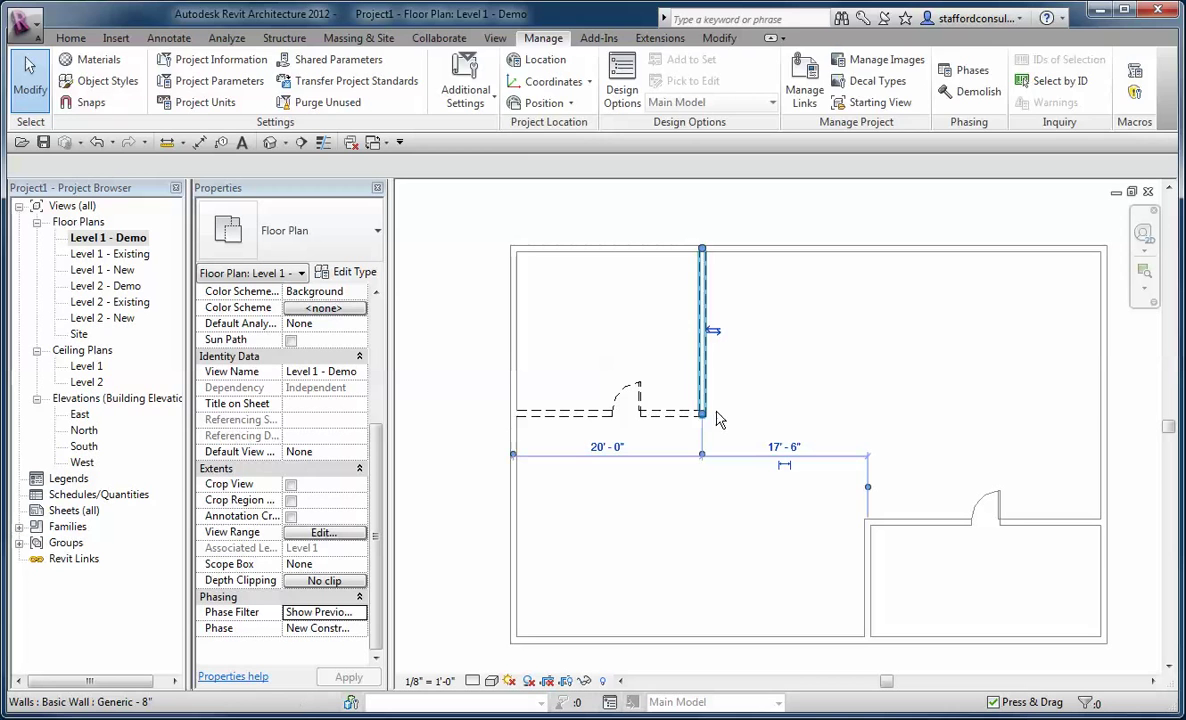
click(700, 330)
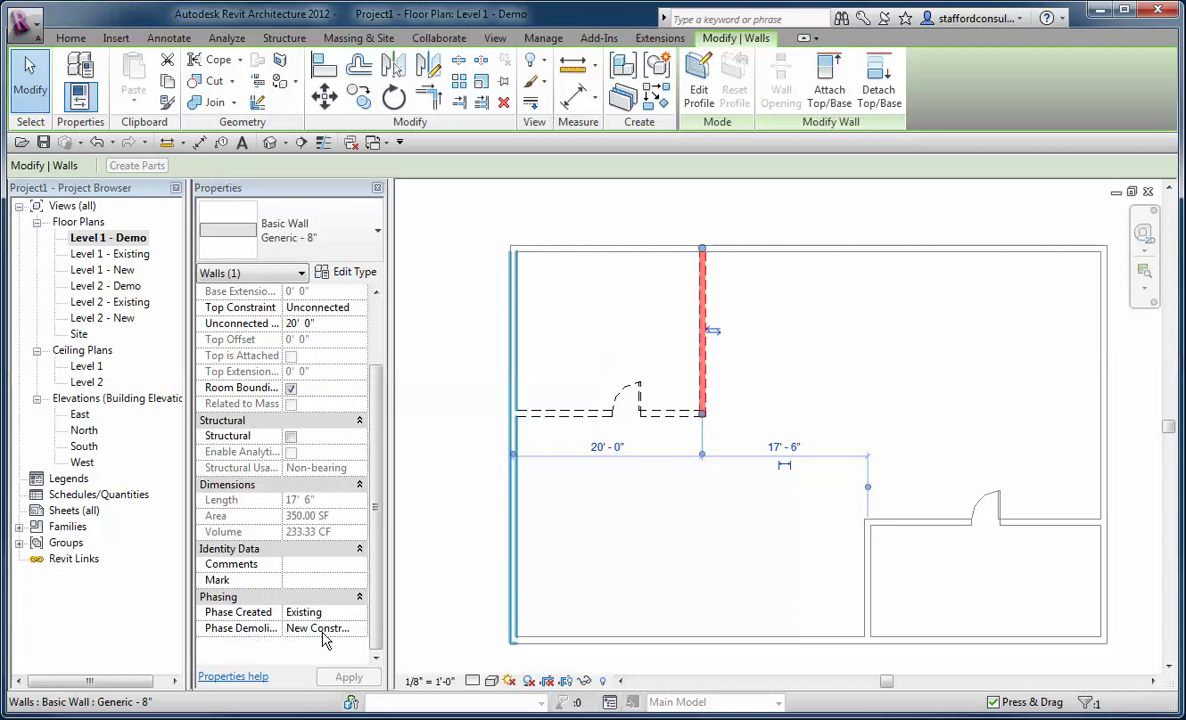
mouse_move(704, 548)
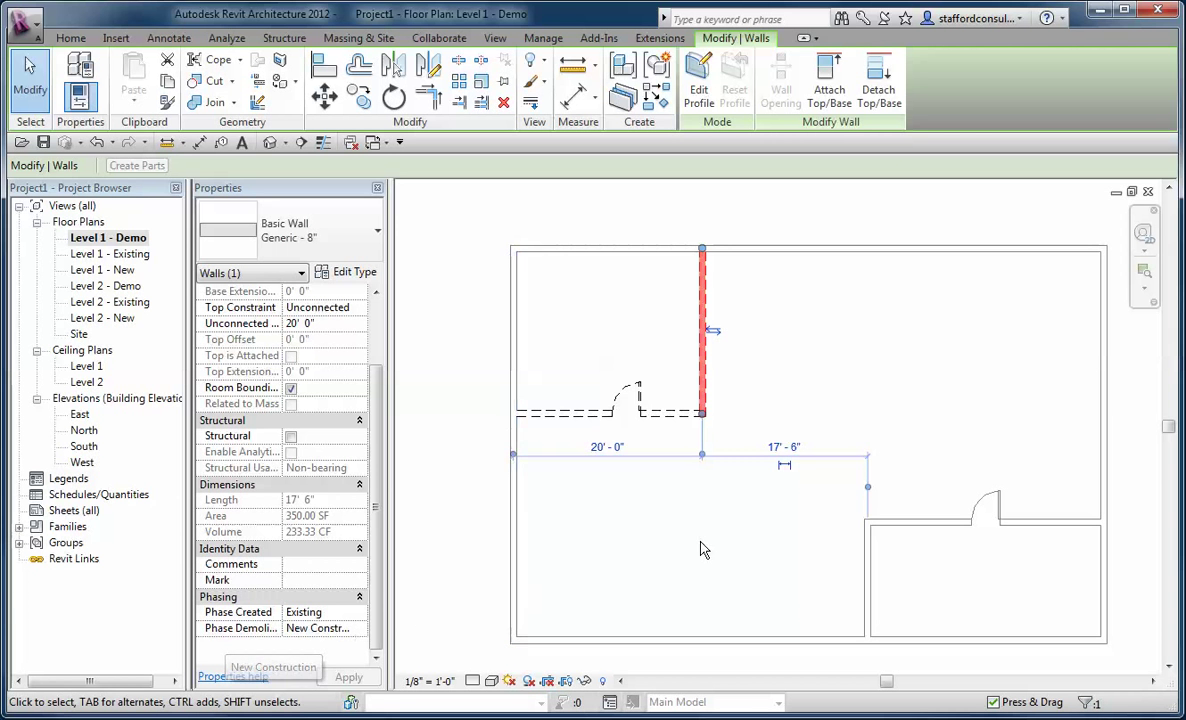
click(544, 38)
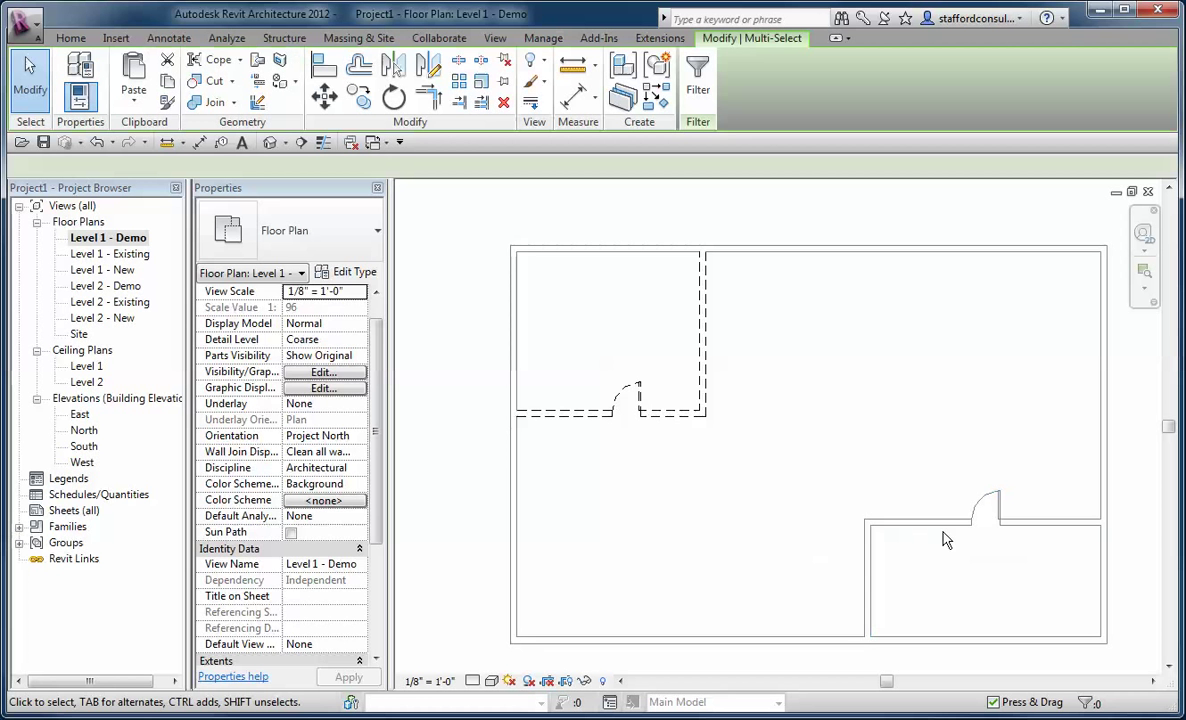
Set Phase Demolished for the lower-right walls and their door, then view Level 1 - Existing
click(980, 520)
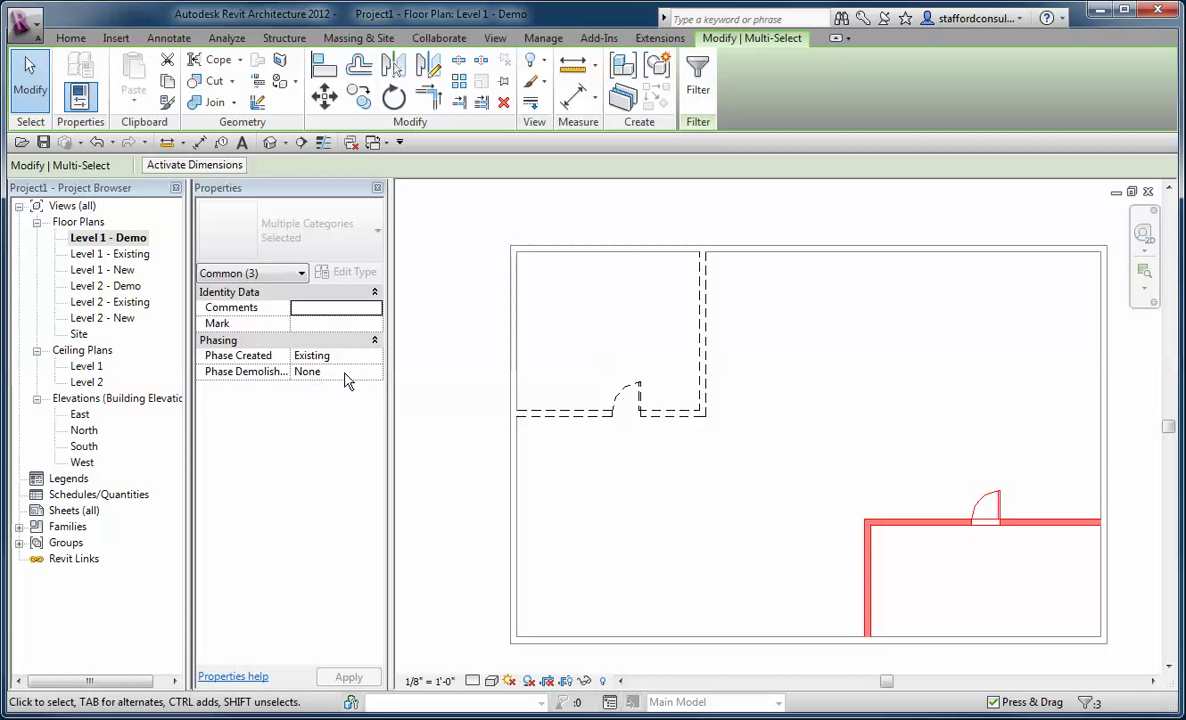
click(374, 370)
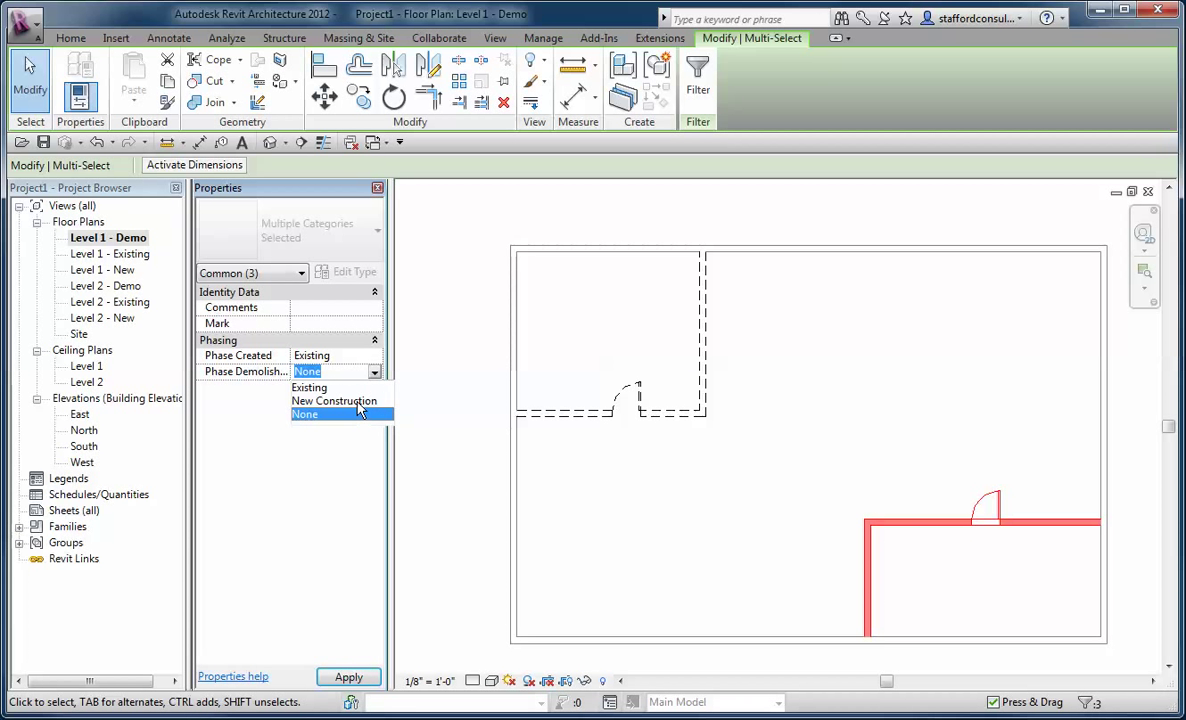
click(310, 388)
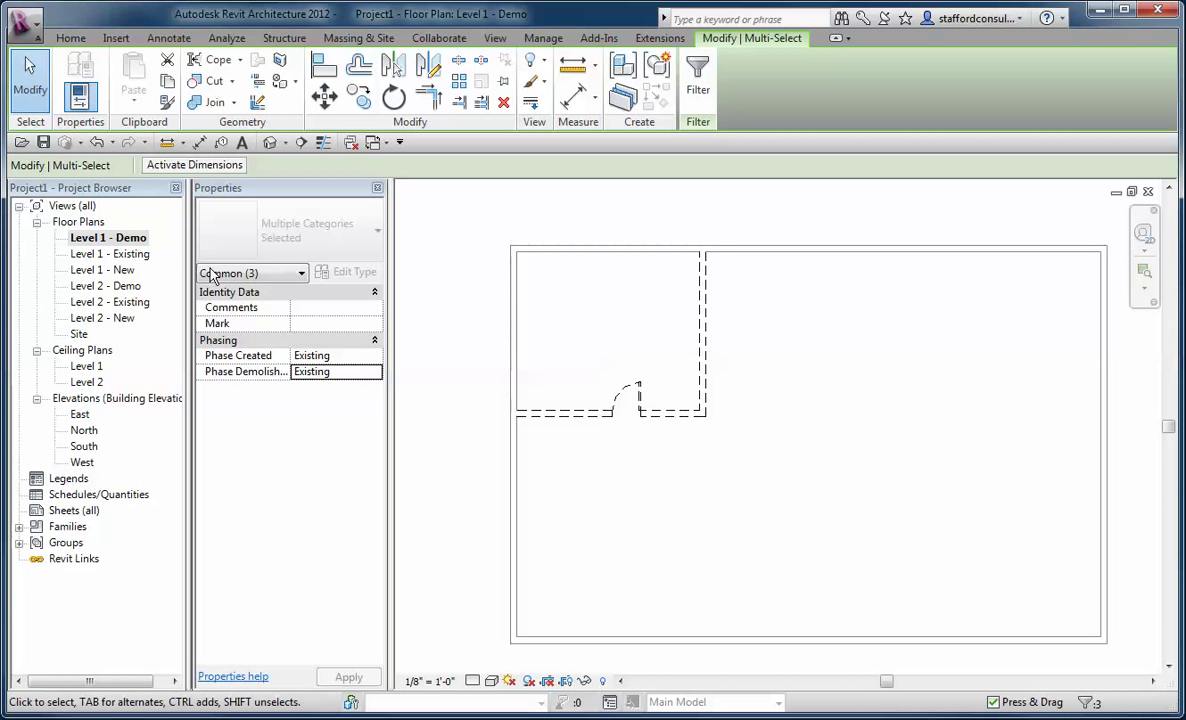
click(544, 38)
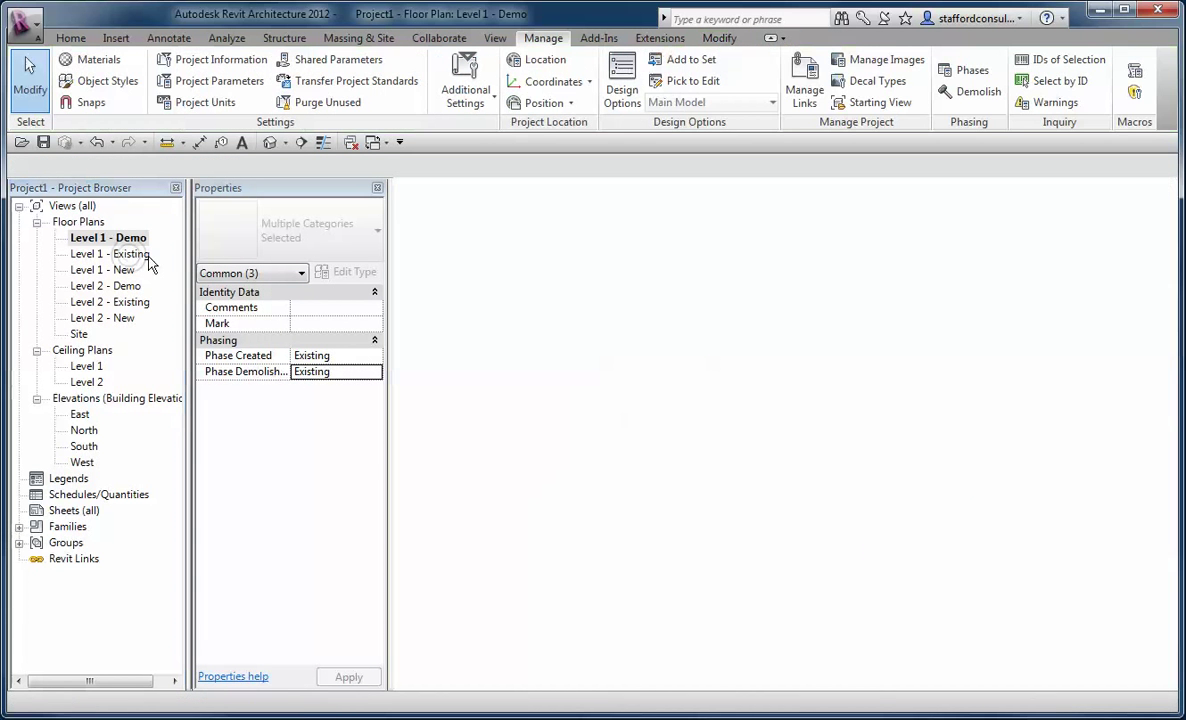
double_click(108, 252)
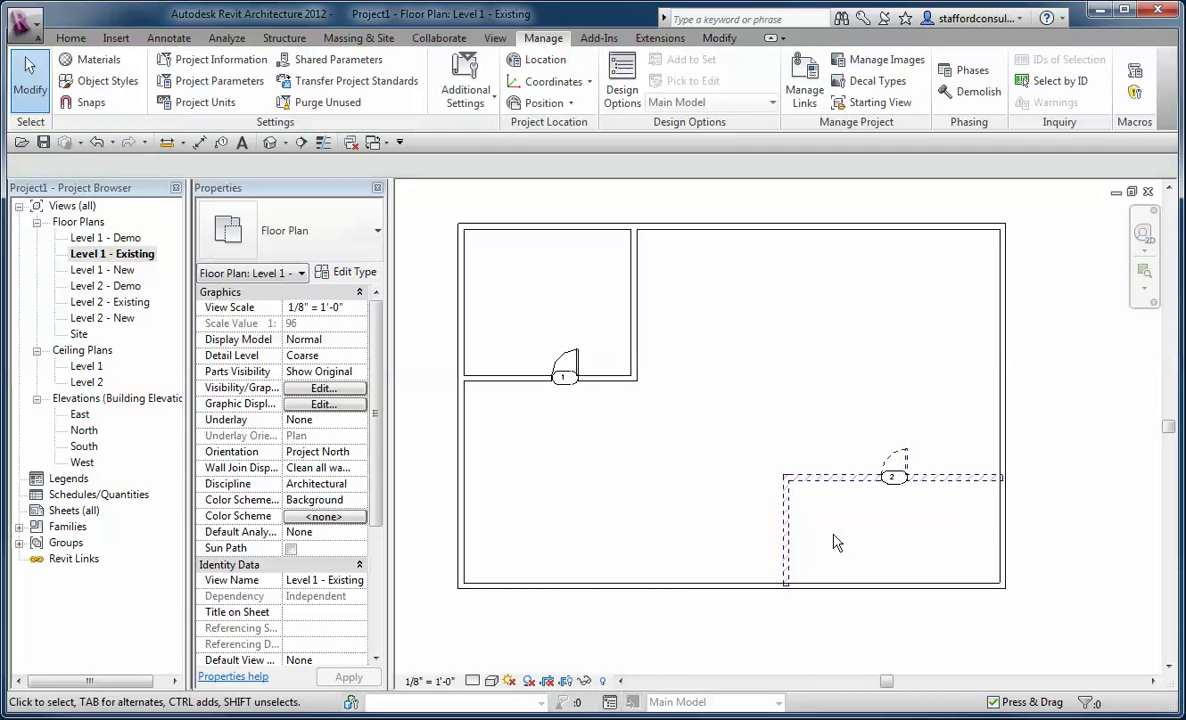
mouse_move(798, 532)
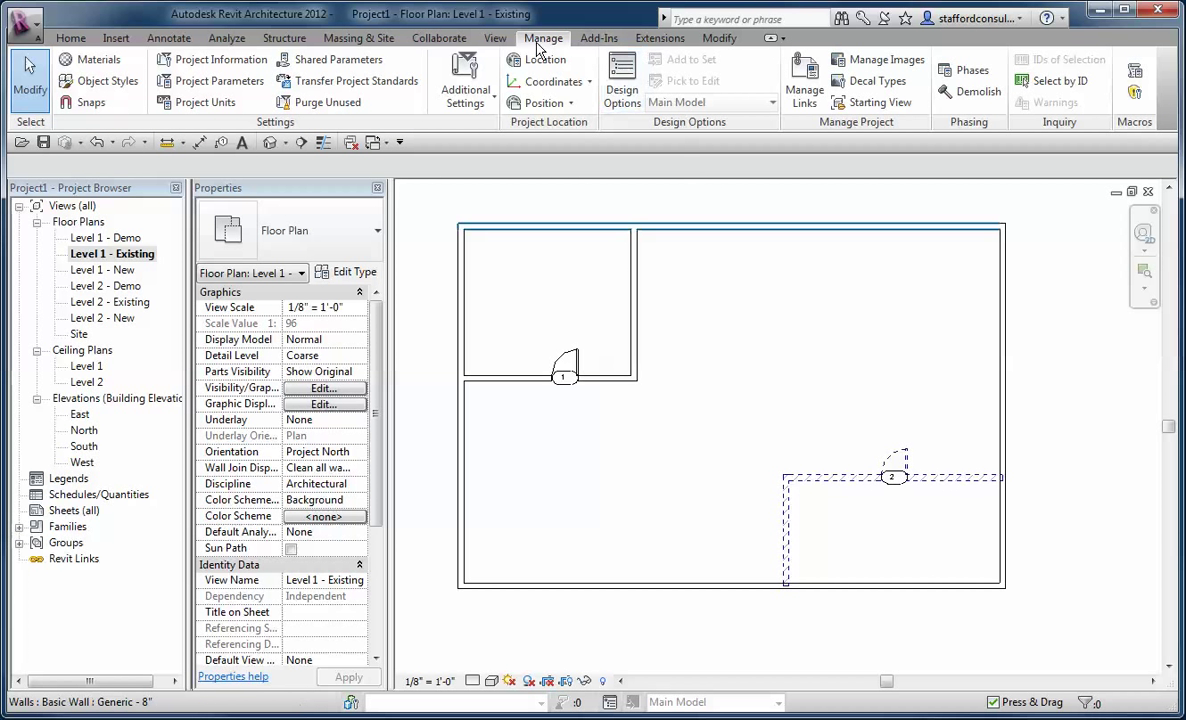
Review the Graphic Overrides and Phase Filters in the Phasing dialog again and close it
click(968, 70)
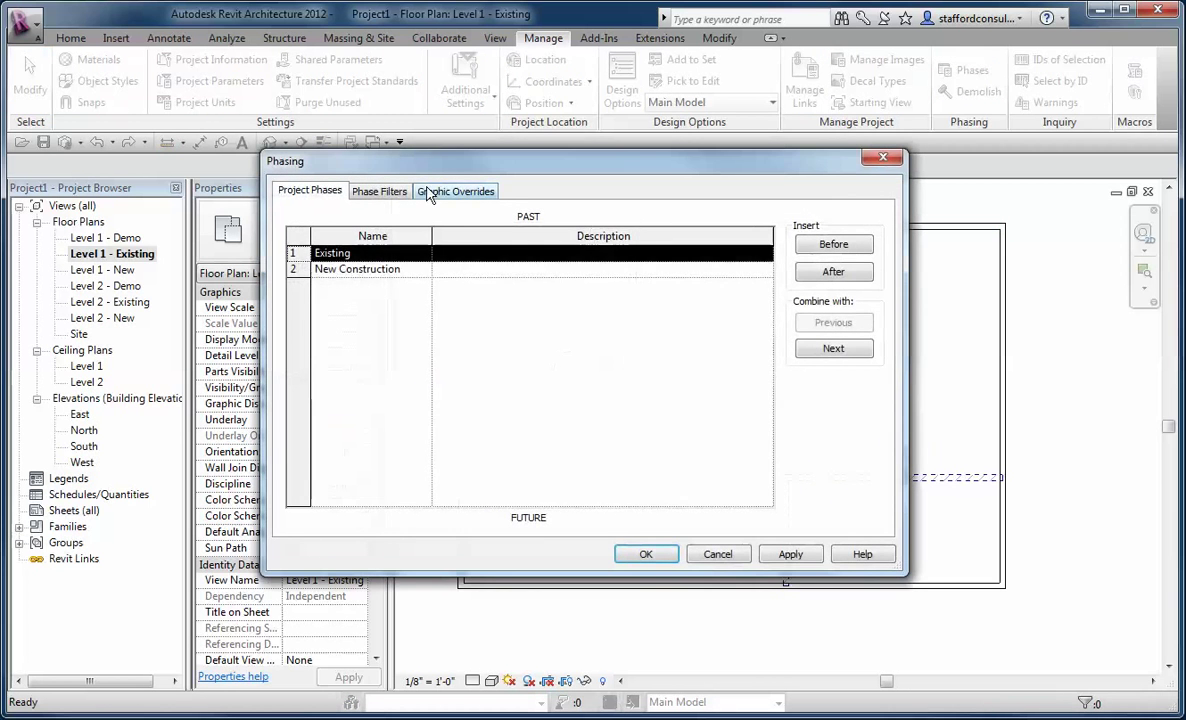
click(456, 190)
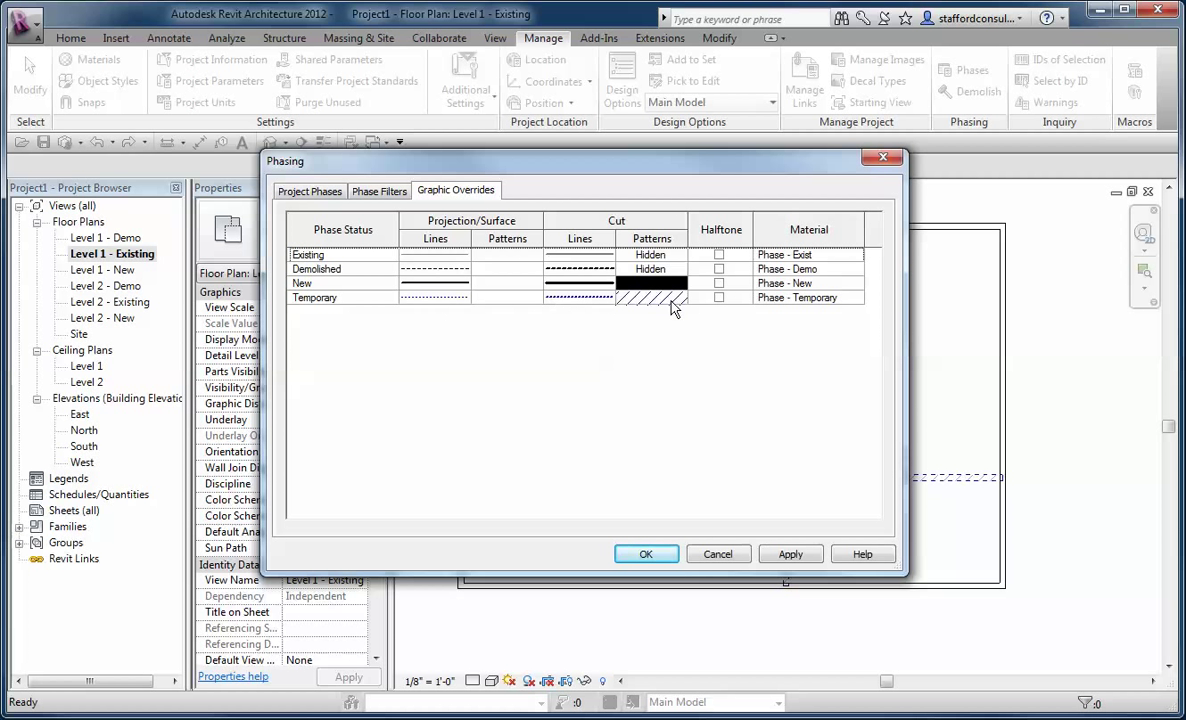
click(380, 190)
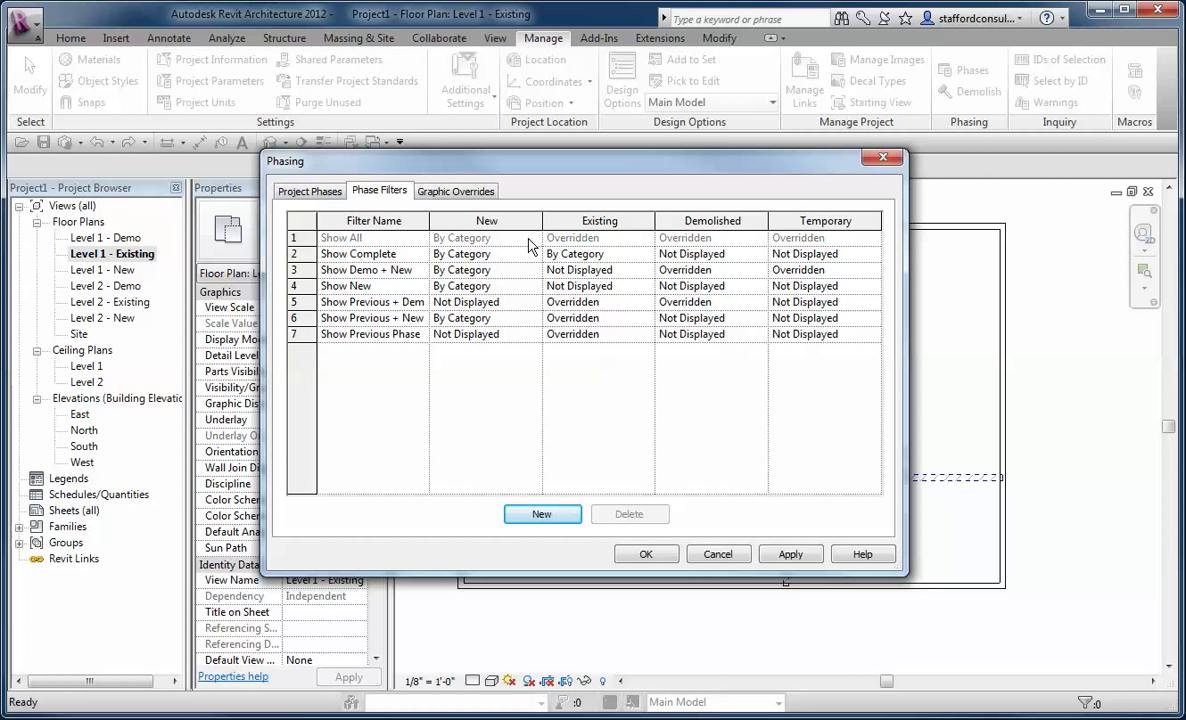
mouse_move(518, 324)
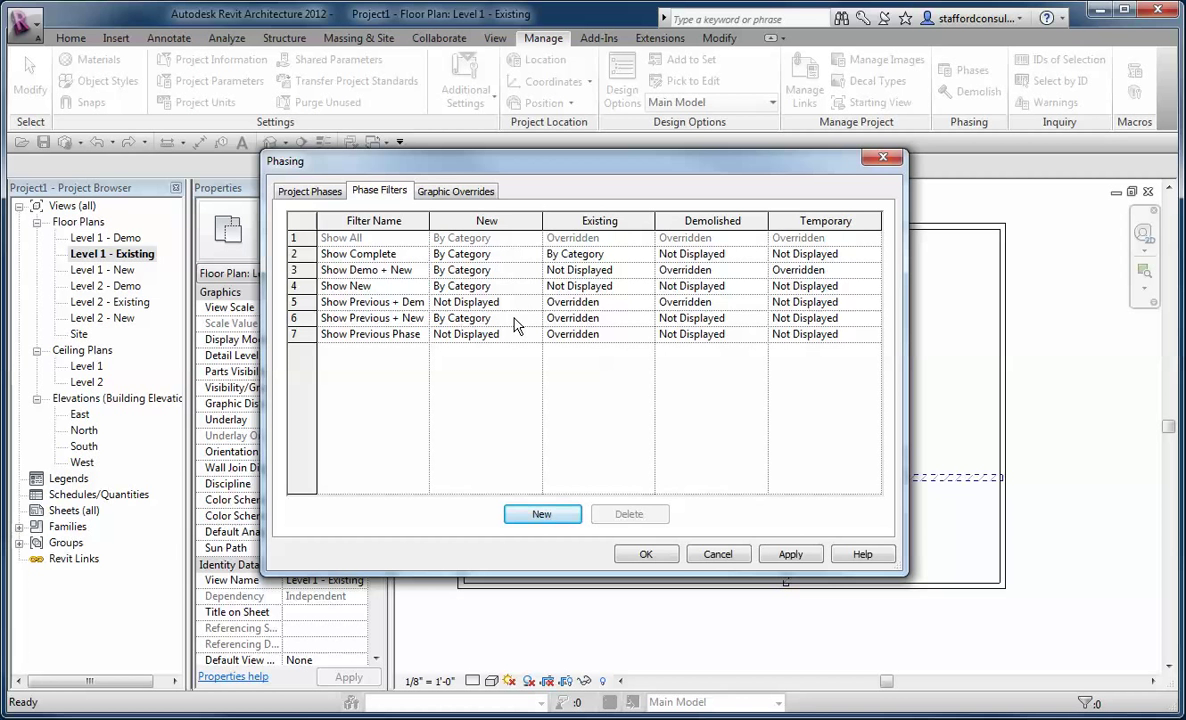
click(486, 252)
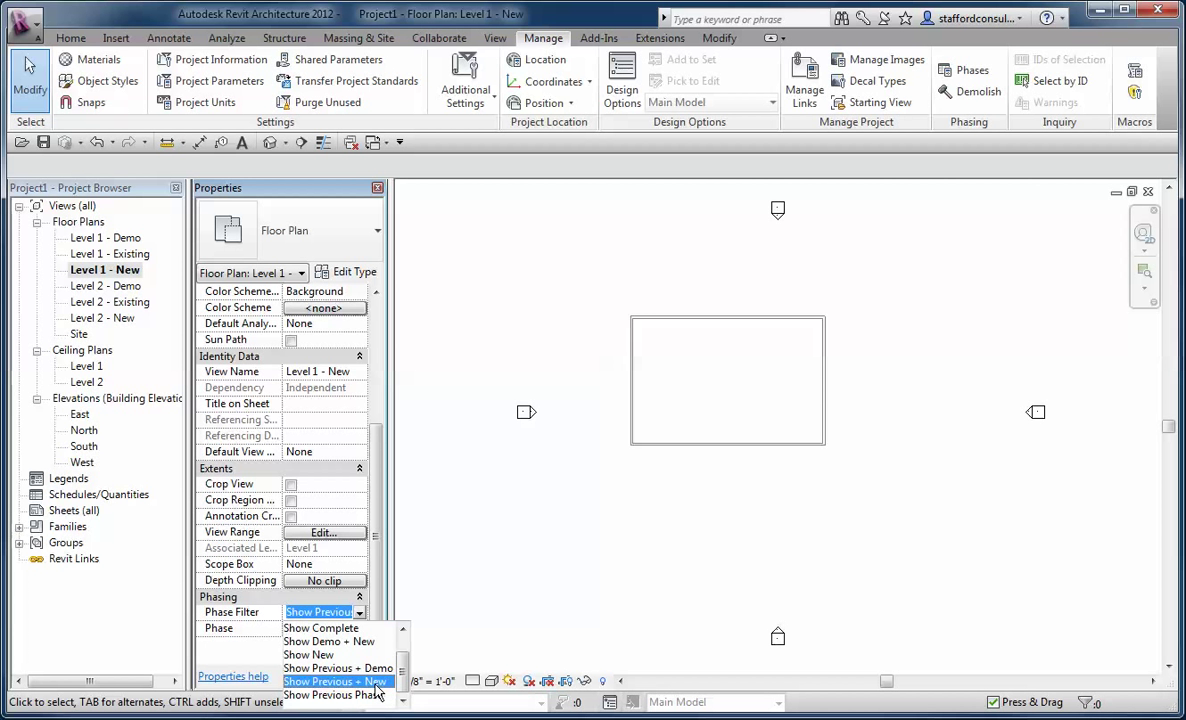
Set the lower-right wall's Phase Demolished to None and apply the change
click(336, 680)
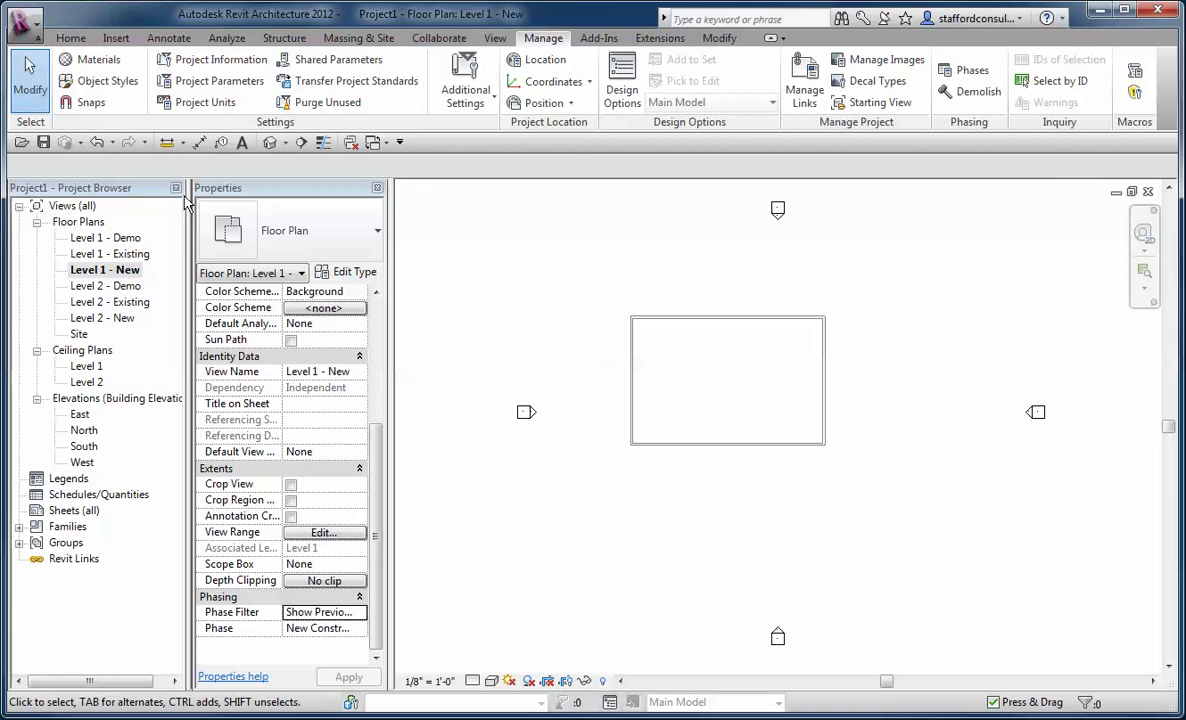
double_click(112, 252)
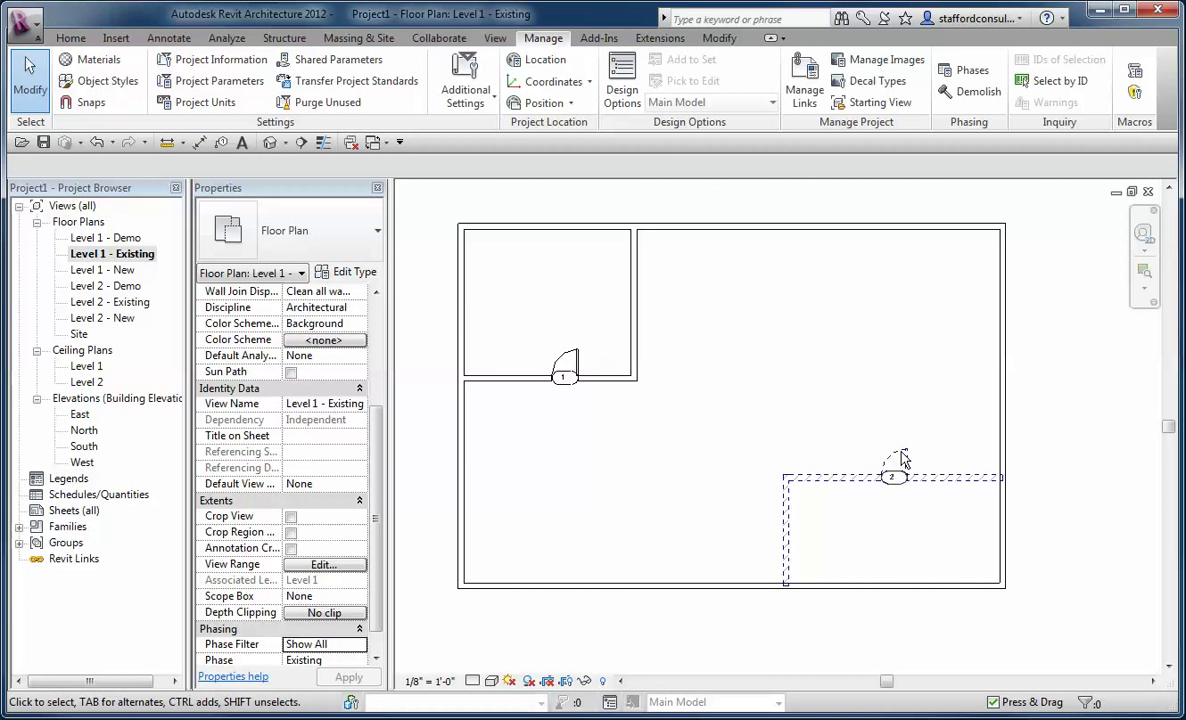
click(890, 476)
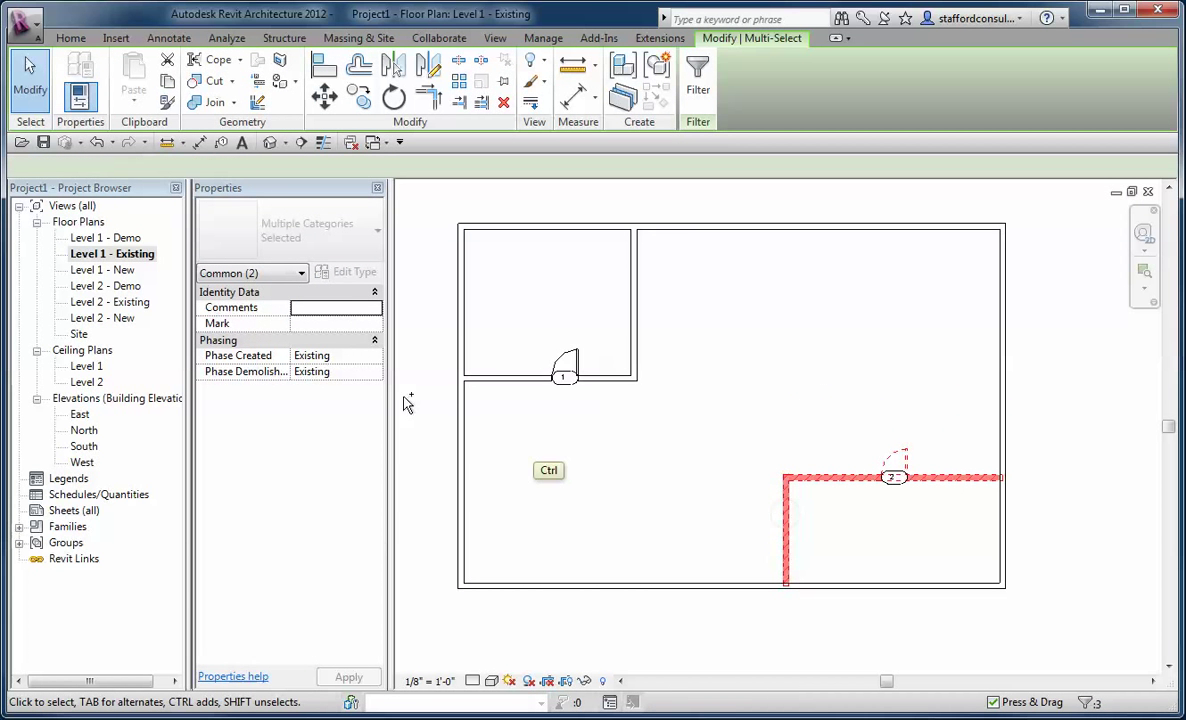
click(376, 370)
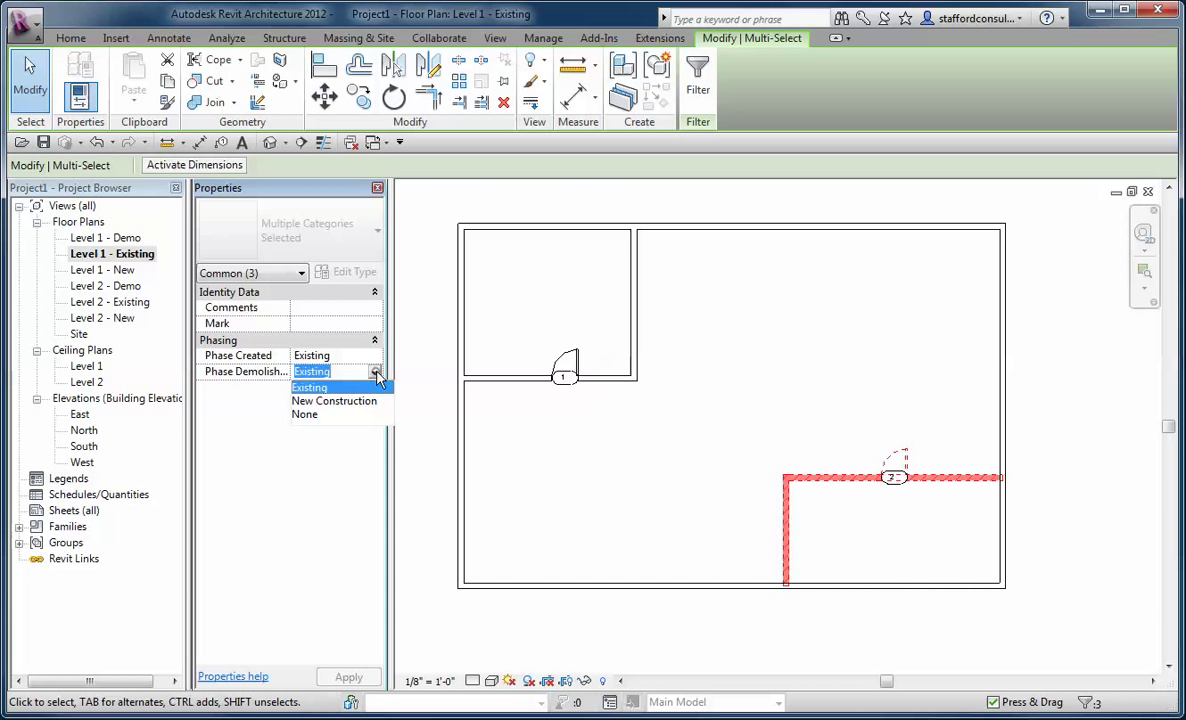
click(304, 414)
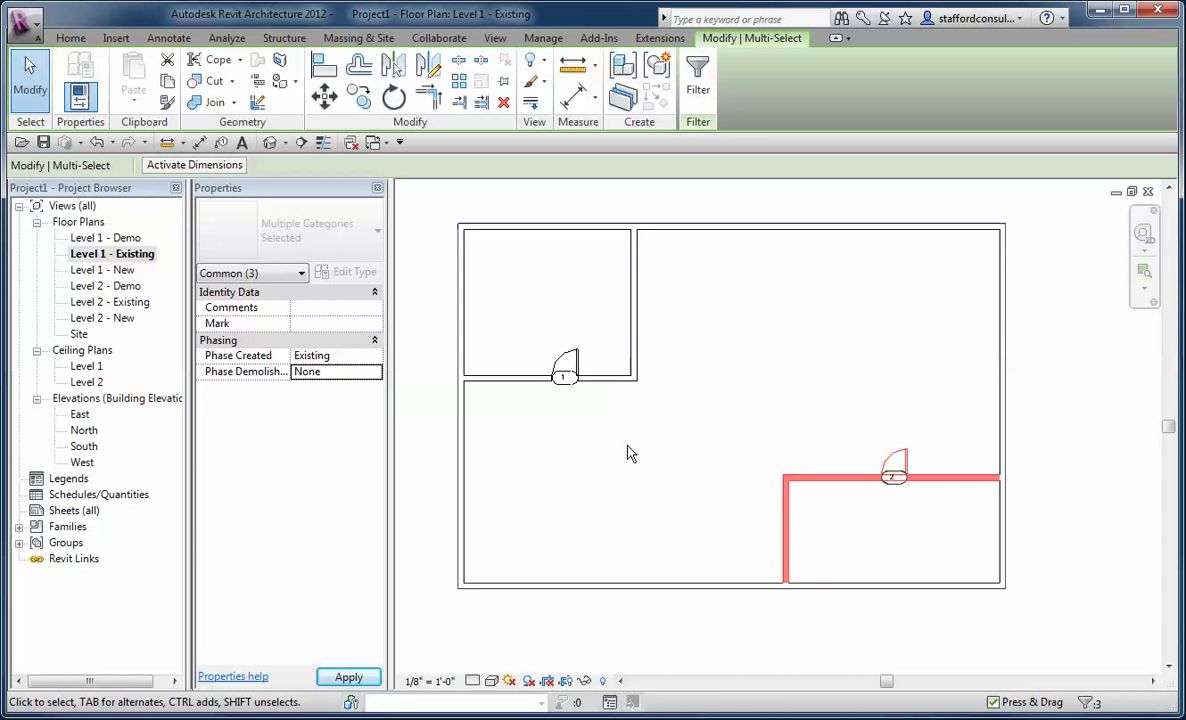
click(336, 370)
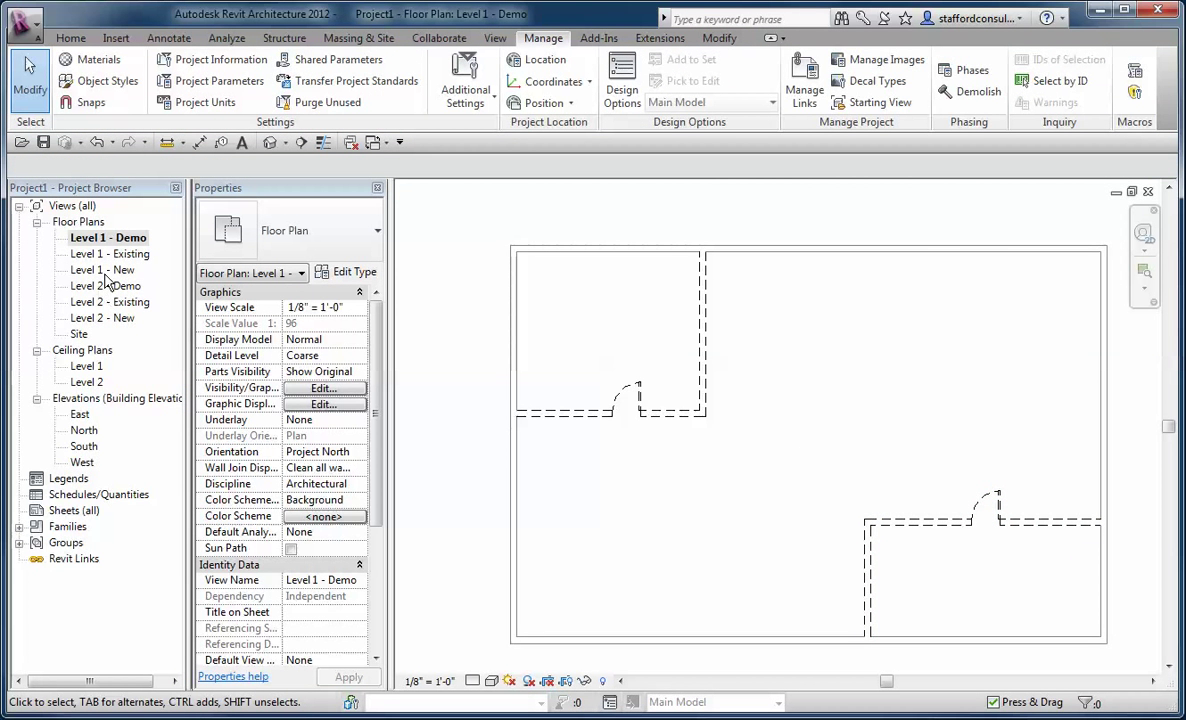
On Level 1 - New, draw new interior partition walls and start placing doors in them
double_click(102, 270)
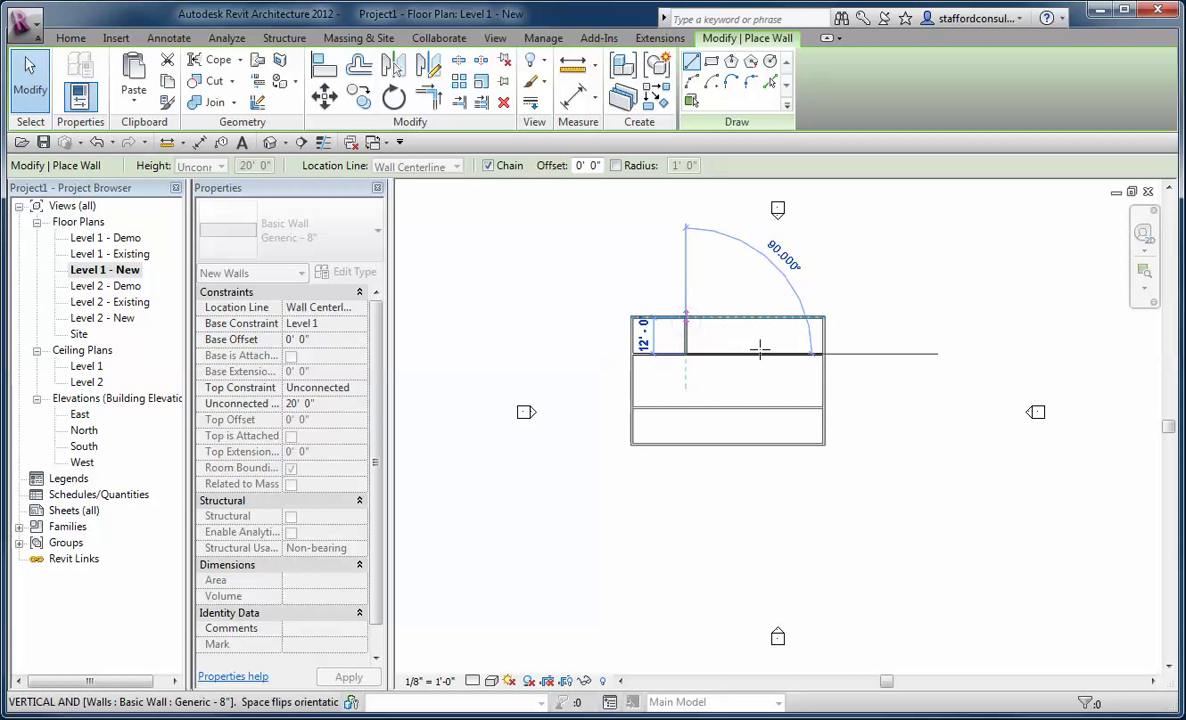
click(688, 408)
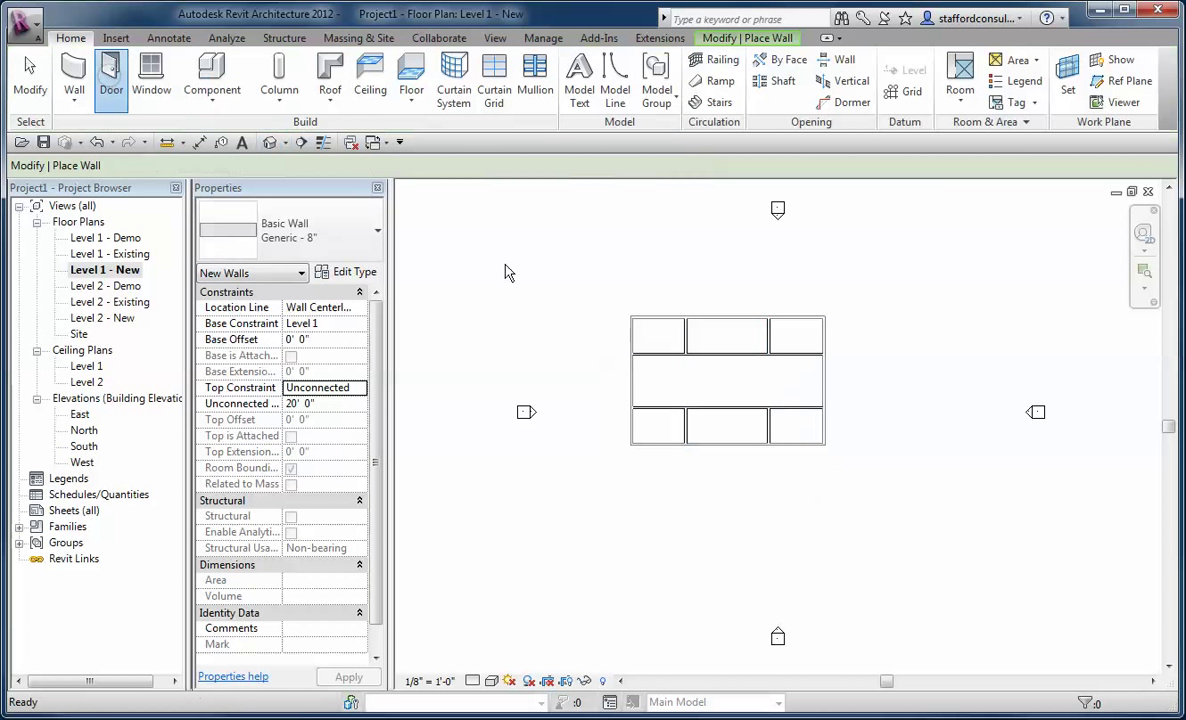
click(112, 76)
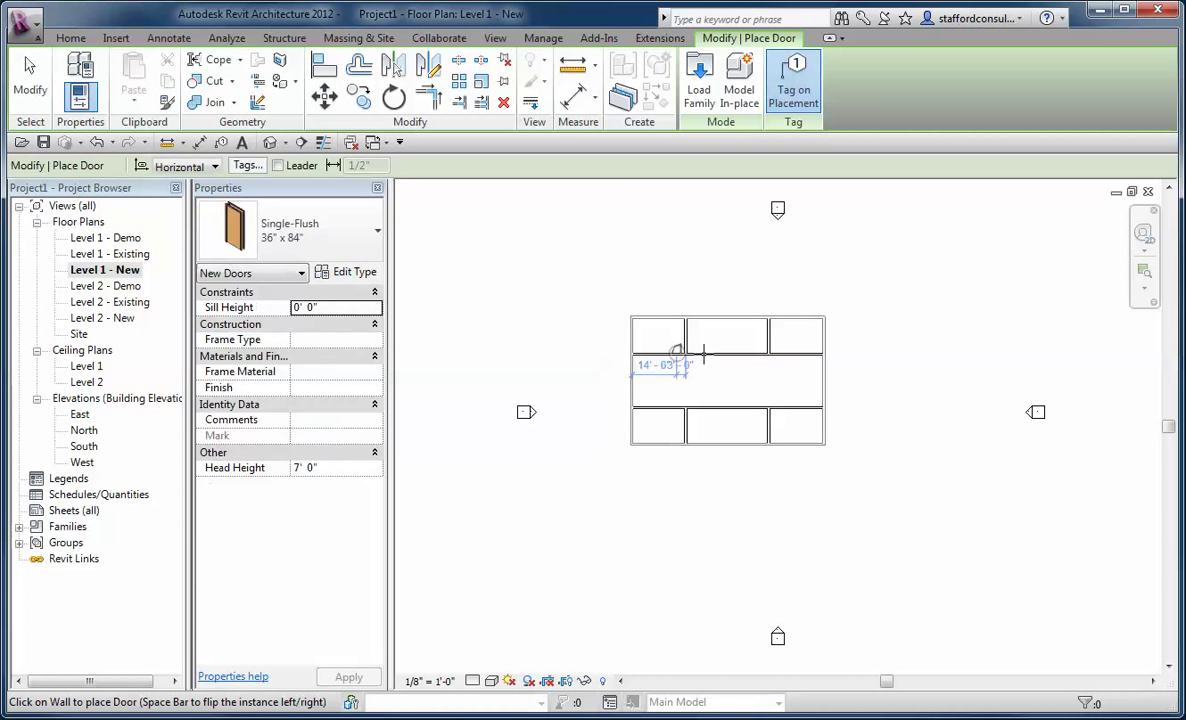
mouse_move(778, 350)
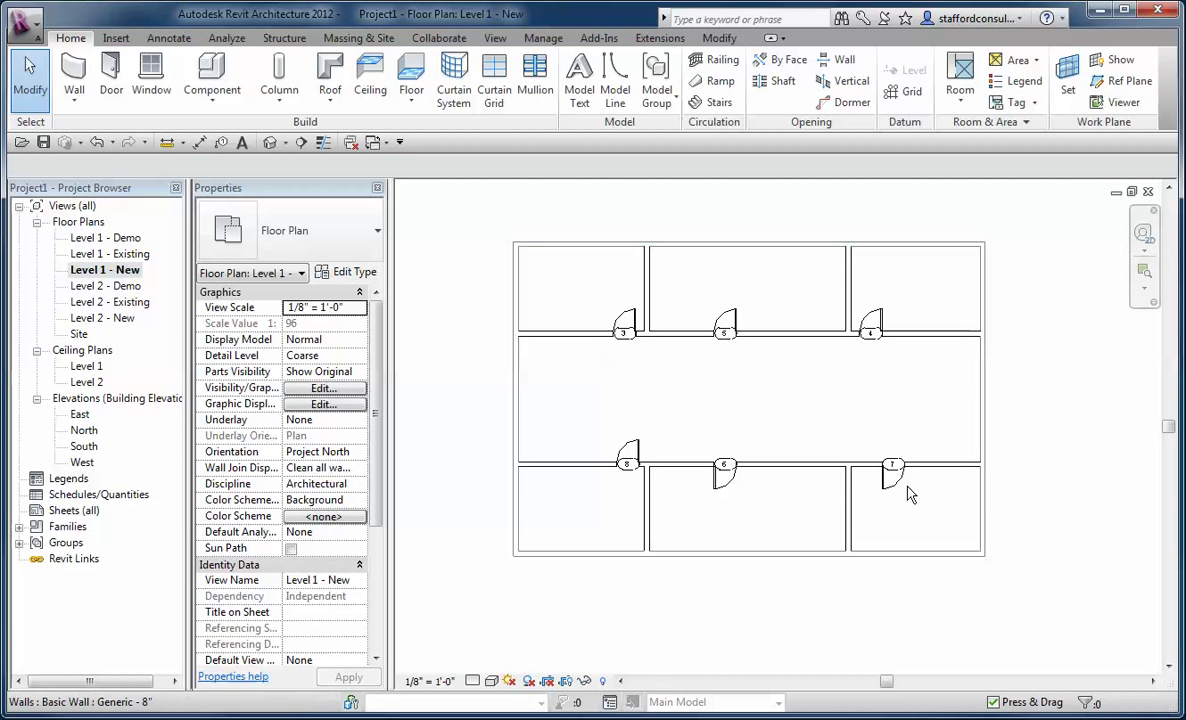
mouse_move(266, 162)
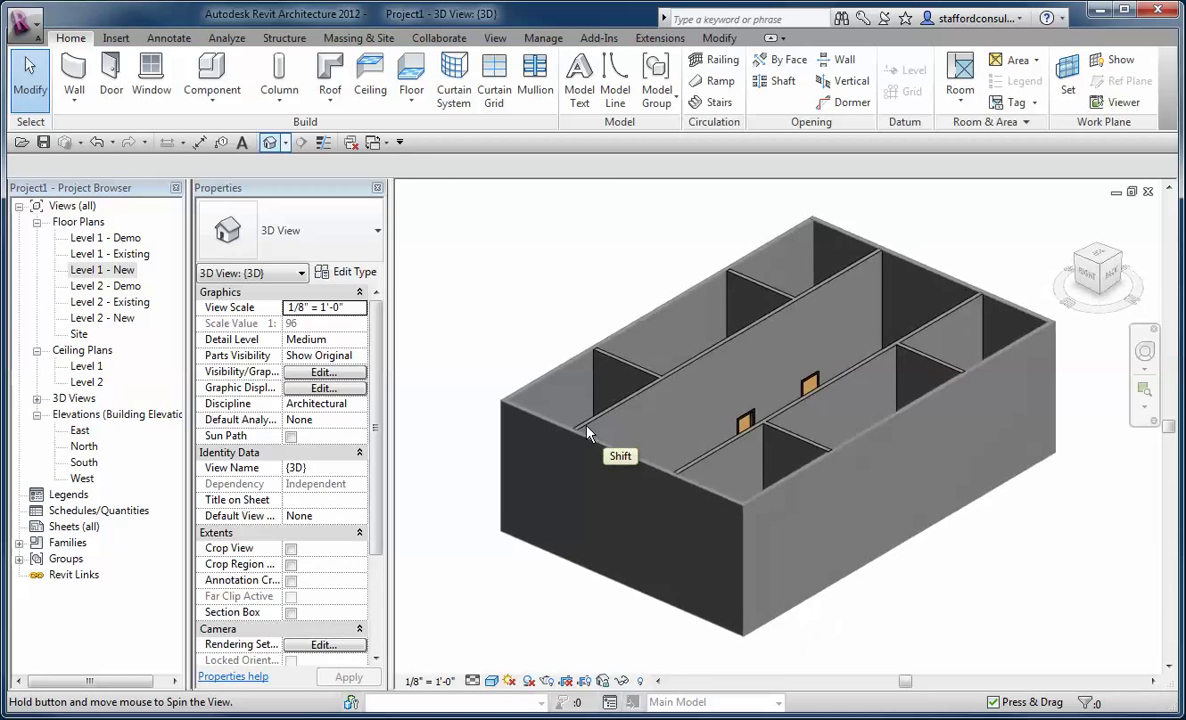
Cycle the 3D view's phase filter through Show Previous + Demo, Show Previous and Show All
click(356, 612)
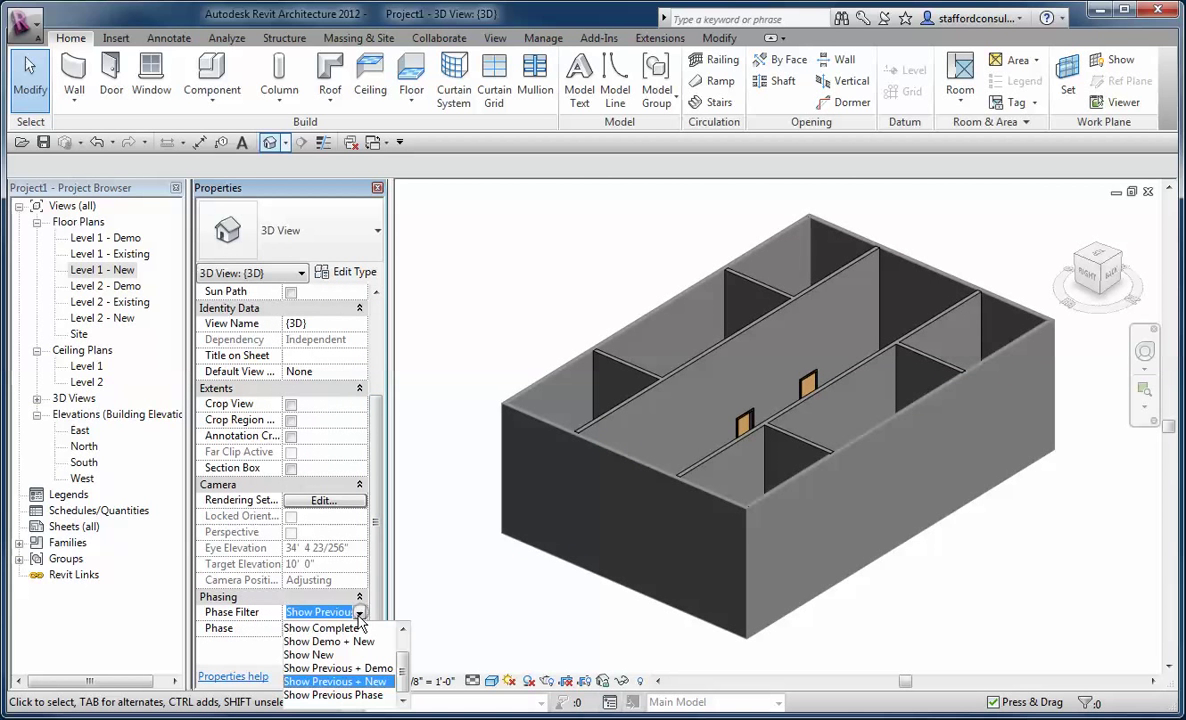
click(336, 680)
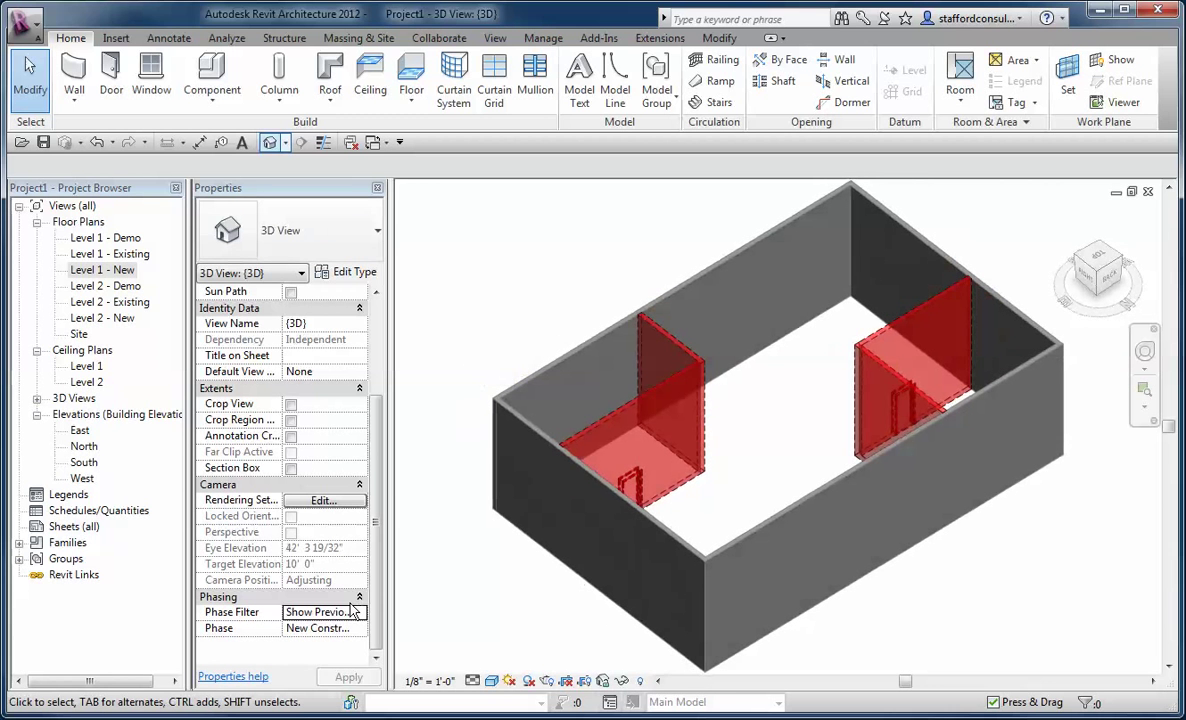
click(358, 612)
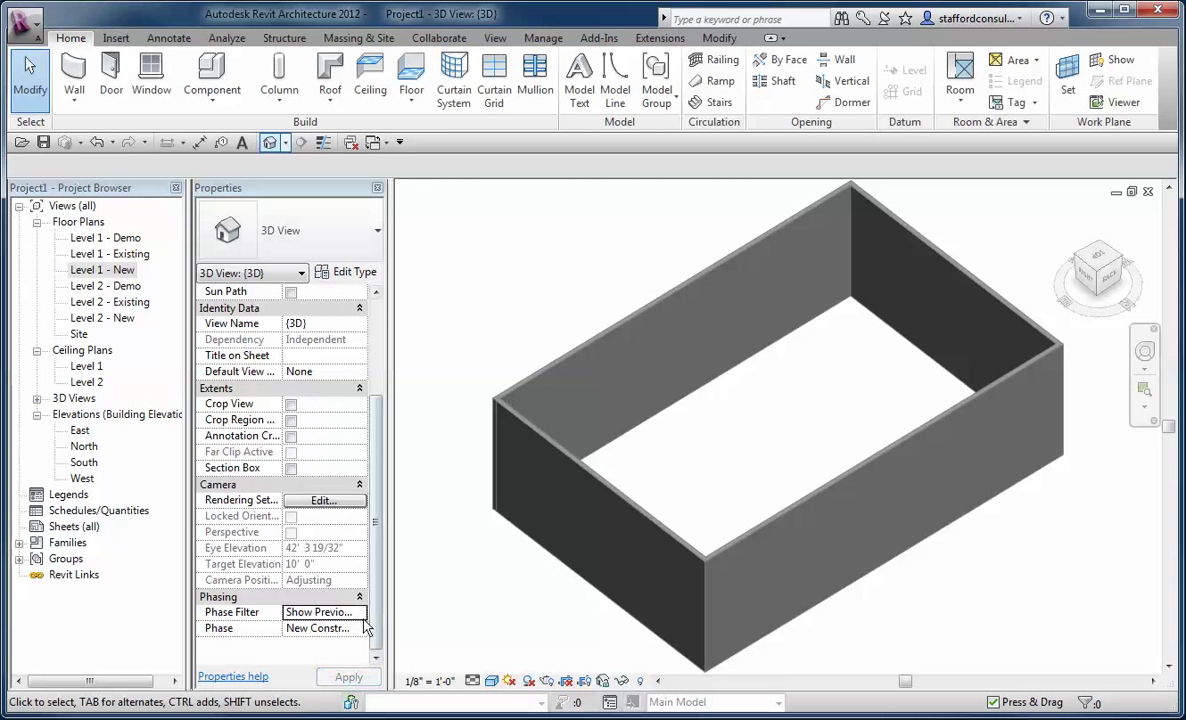
click(320, 628)
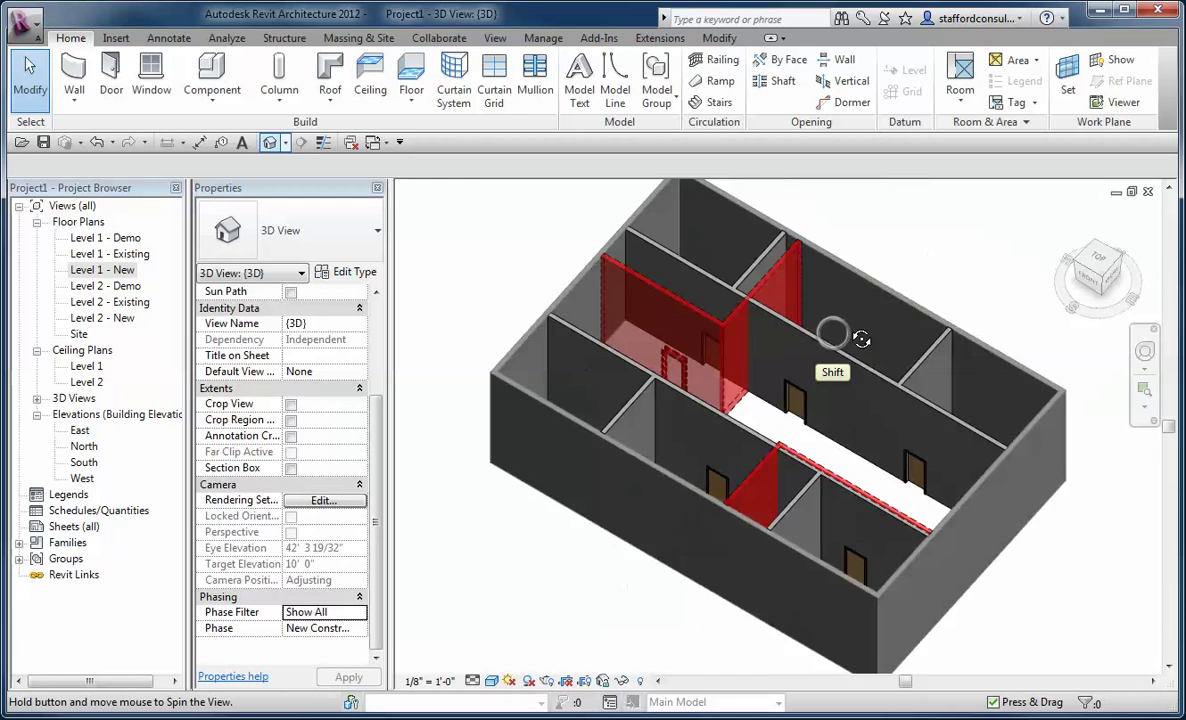
Orbit the model to look into the rooms, then return to the Level 1 - New plan
drag(832, 336, 564, 324)
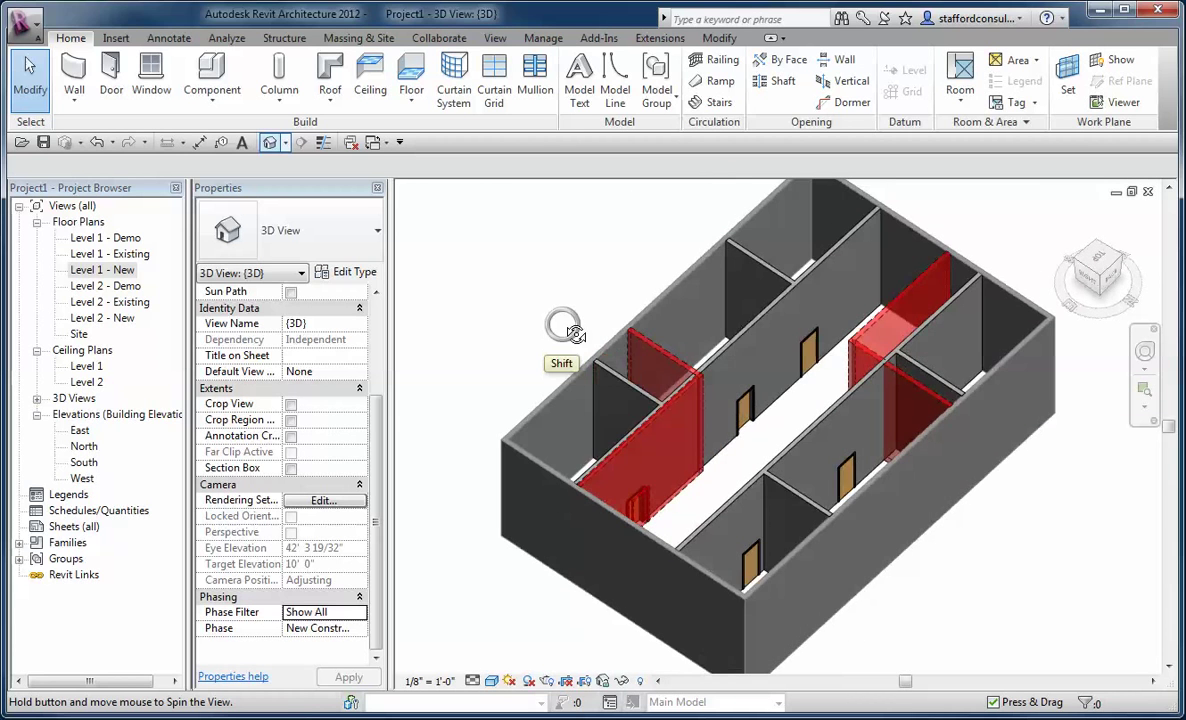
drag(564, 330, 556, 270)
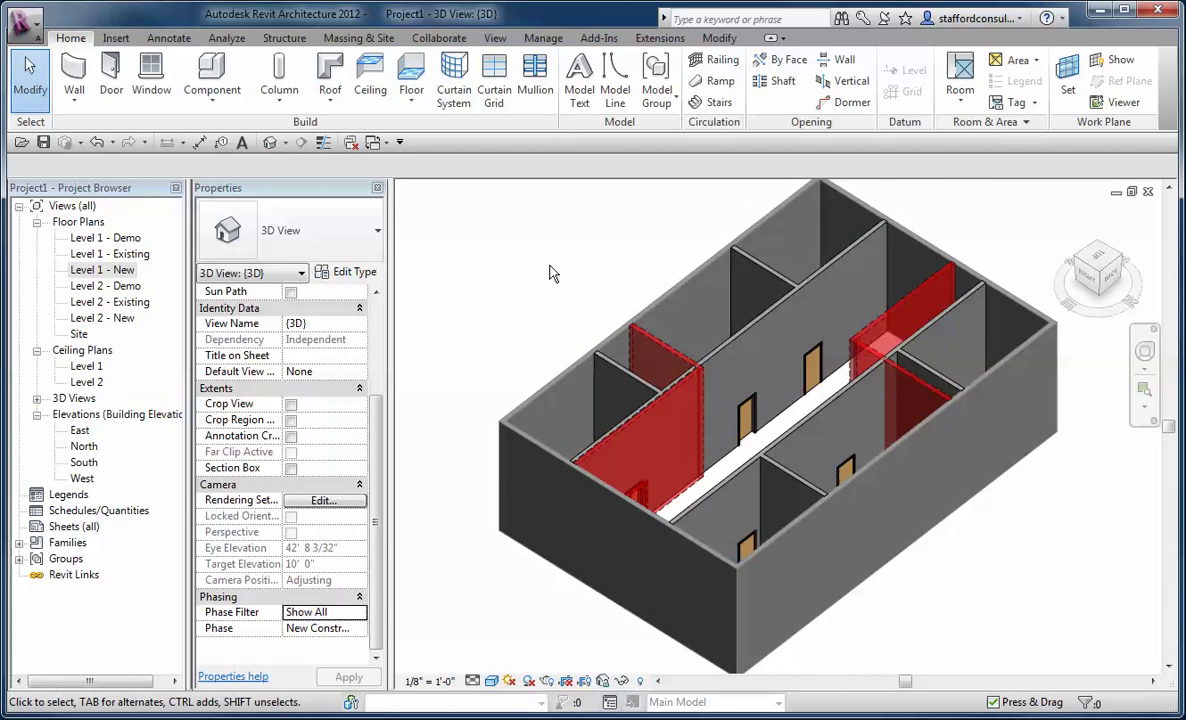
double_click(104, 270)
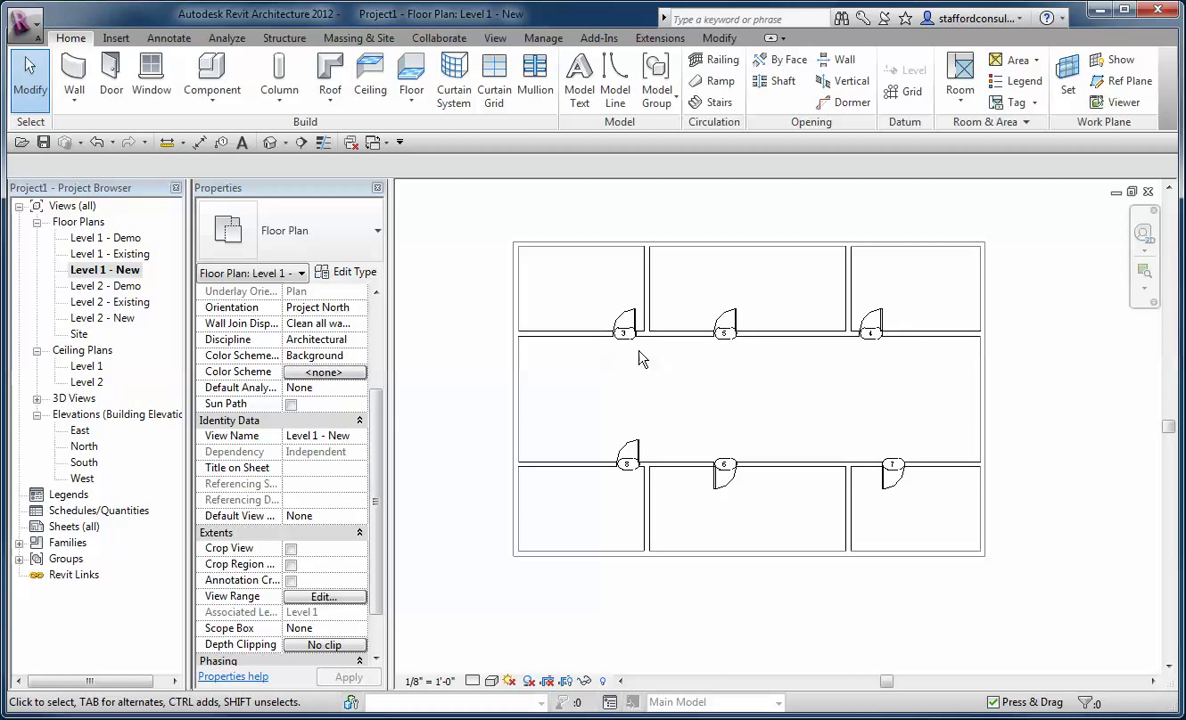
mouse_move(772, 336)
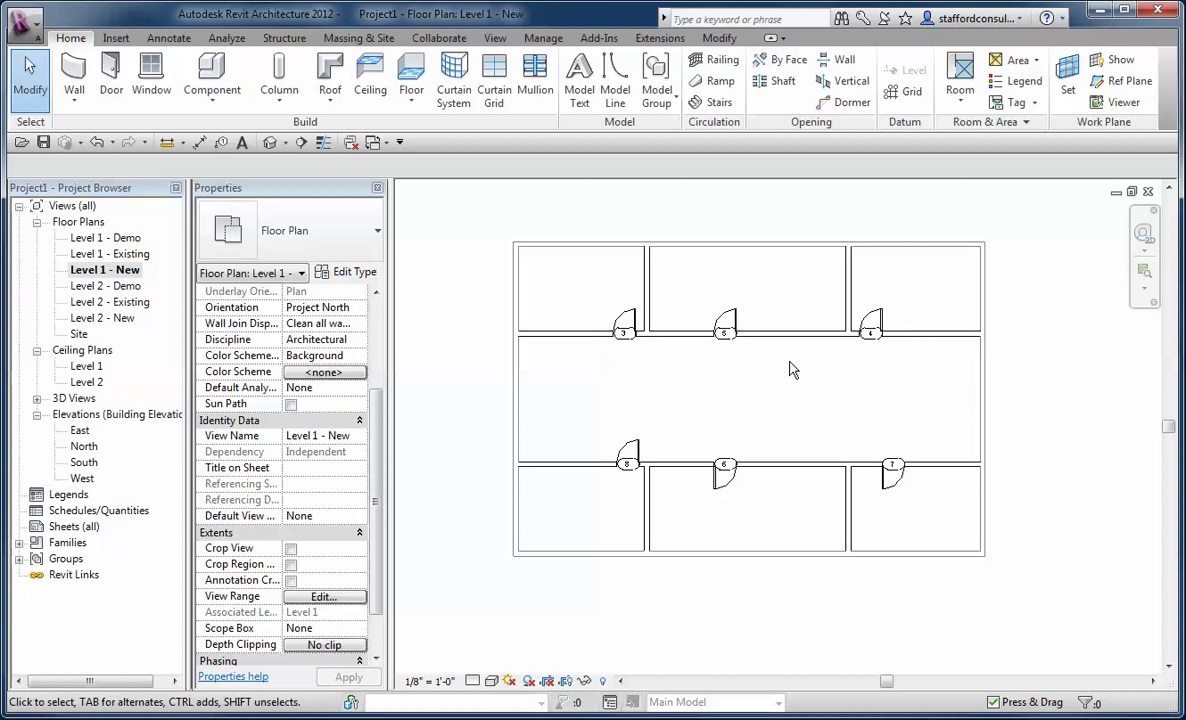
mouse_move(380, 130)
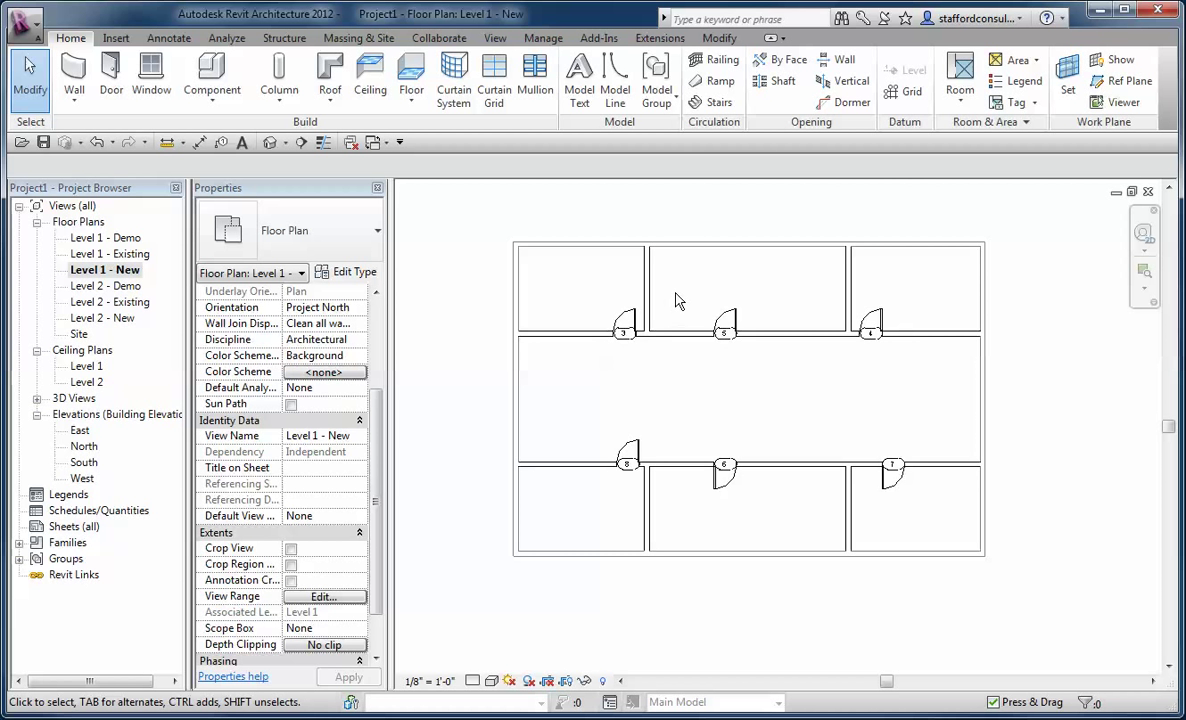
mouse_move(684, 304)
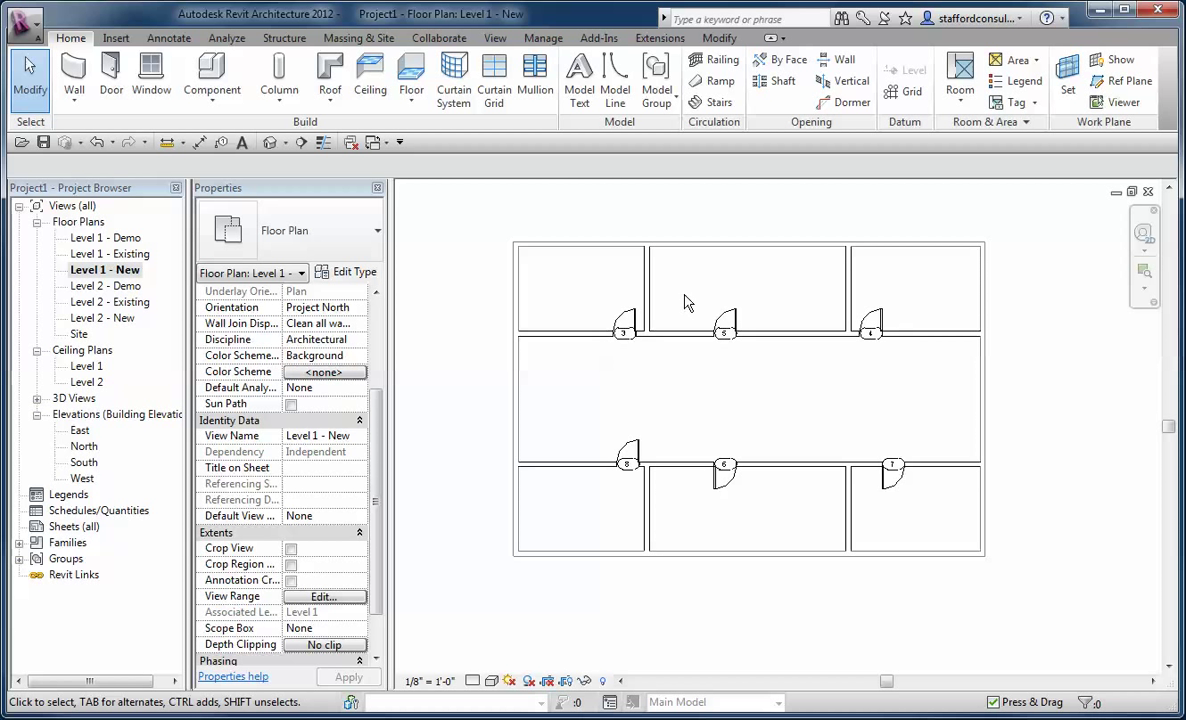
mouse_move(670, 304)
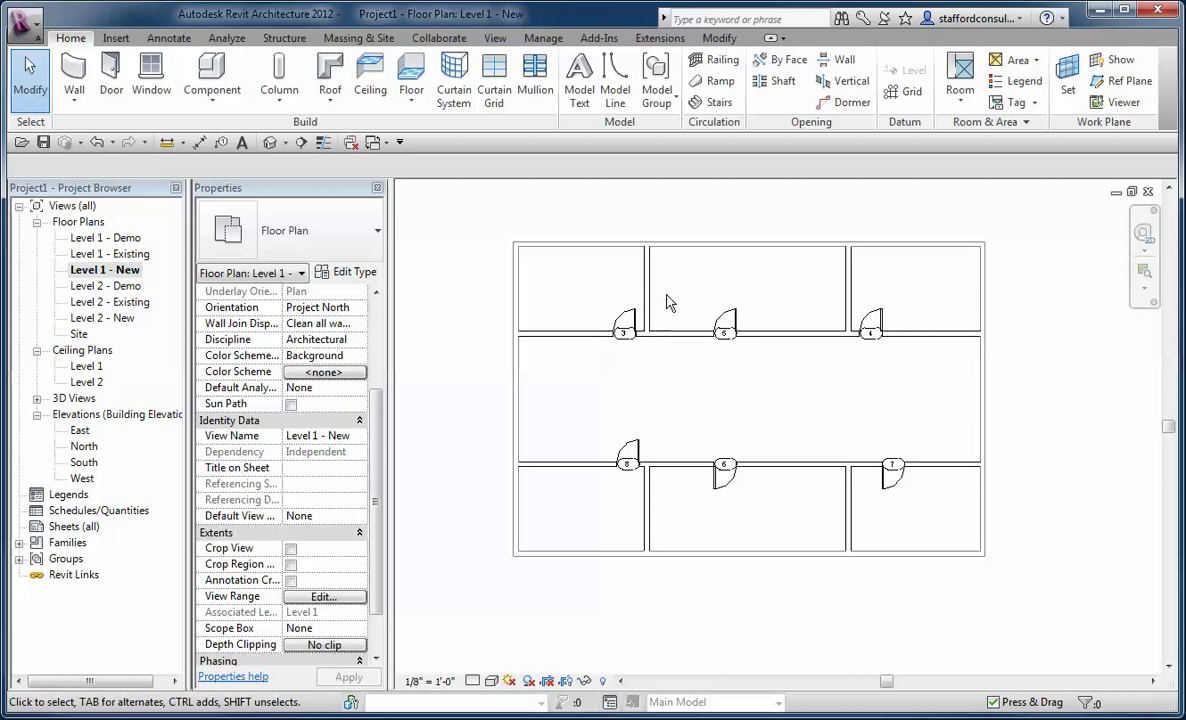
mouse_move(708, 272)
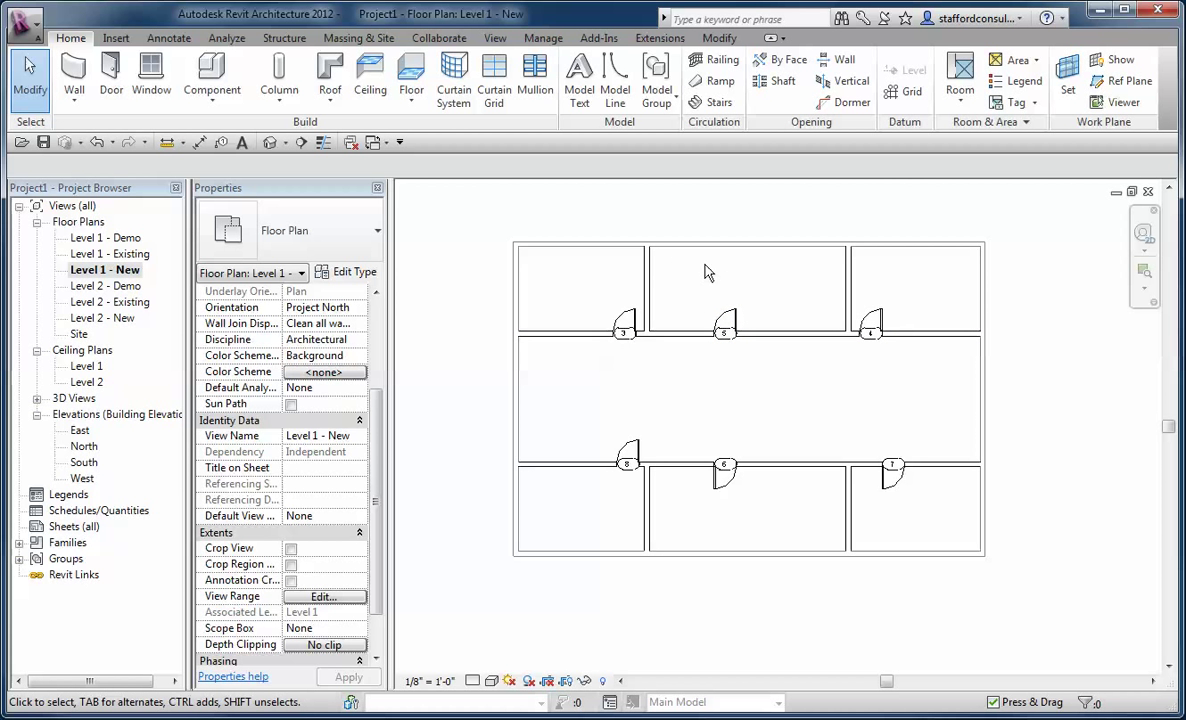
mouse_move(478, 372)
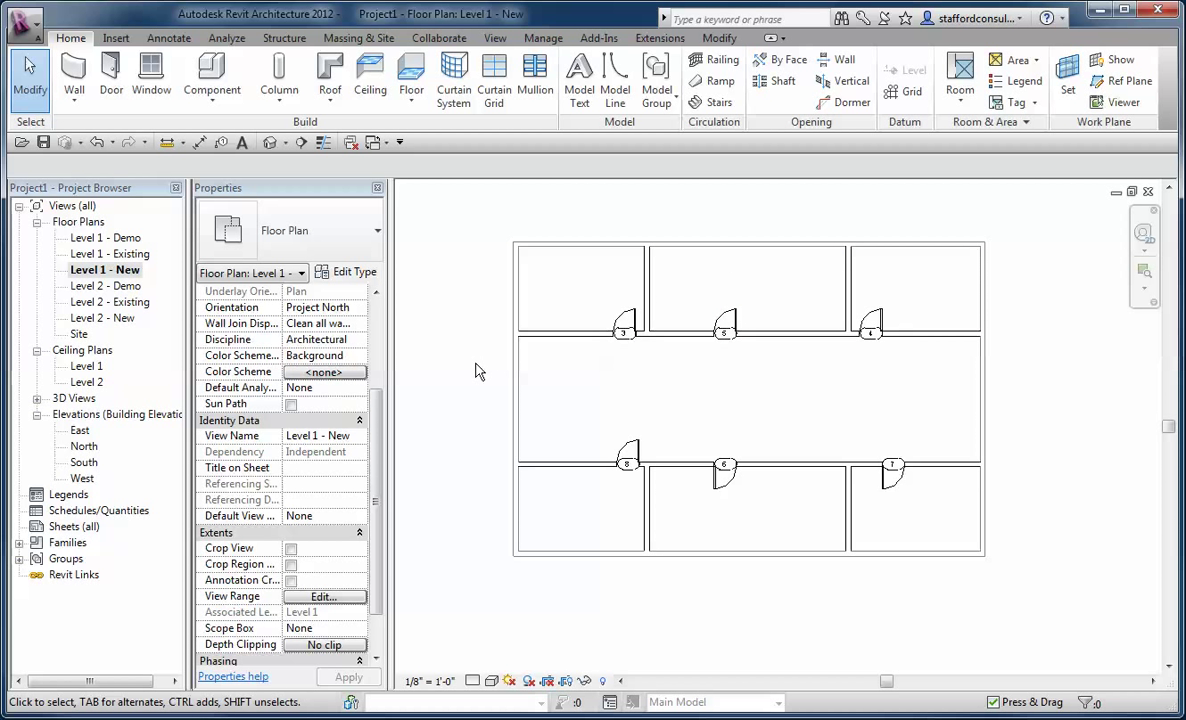